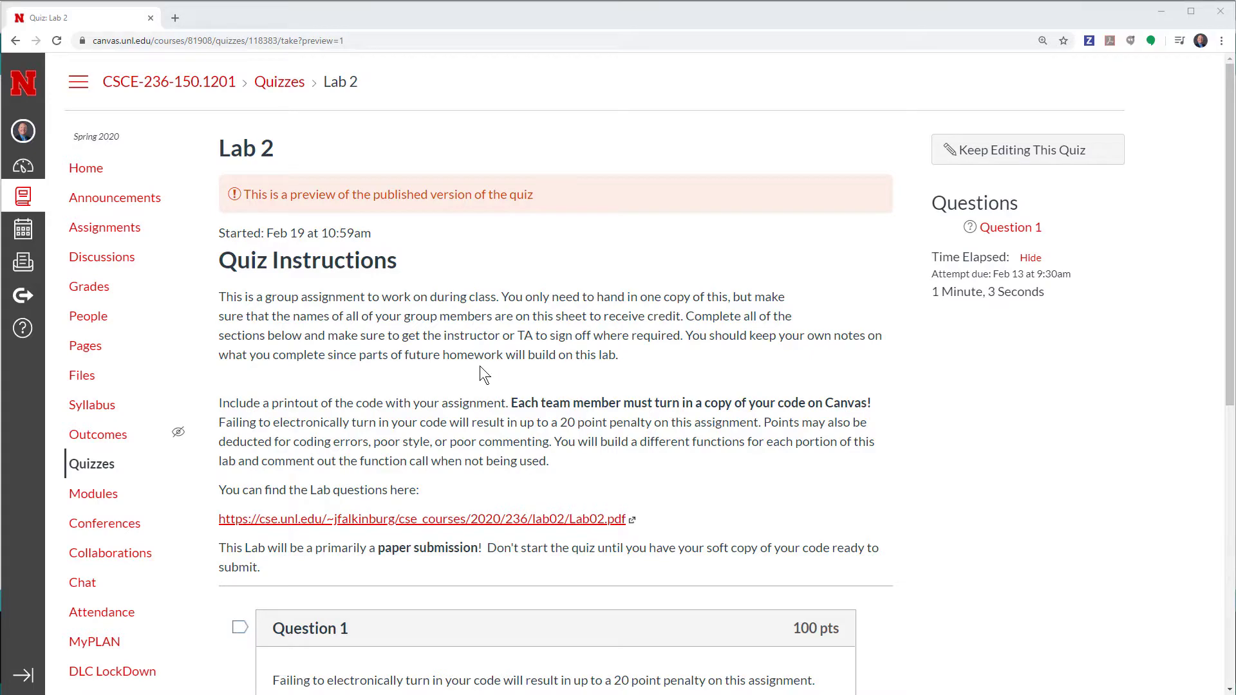
Check the Question 1 answer box in raw HTML view and back, ready for the copied lab2_button_count sketch.
scroll(down, 3)
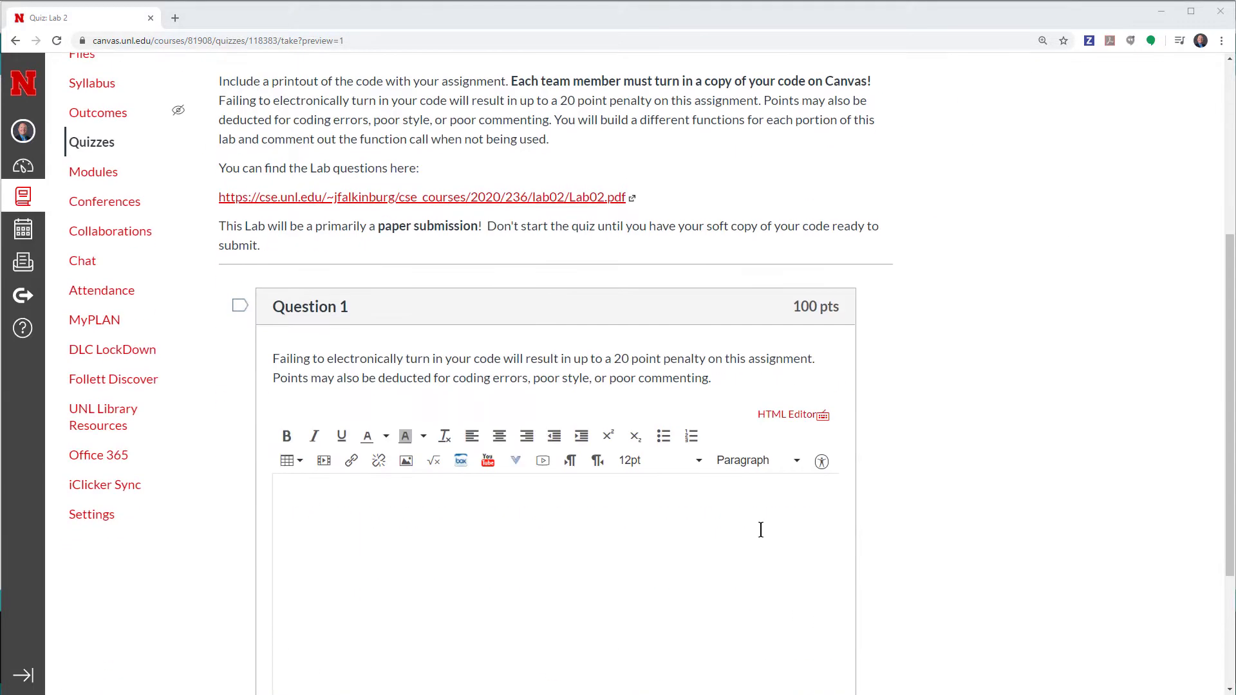
mouse_move(700, 396)
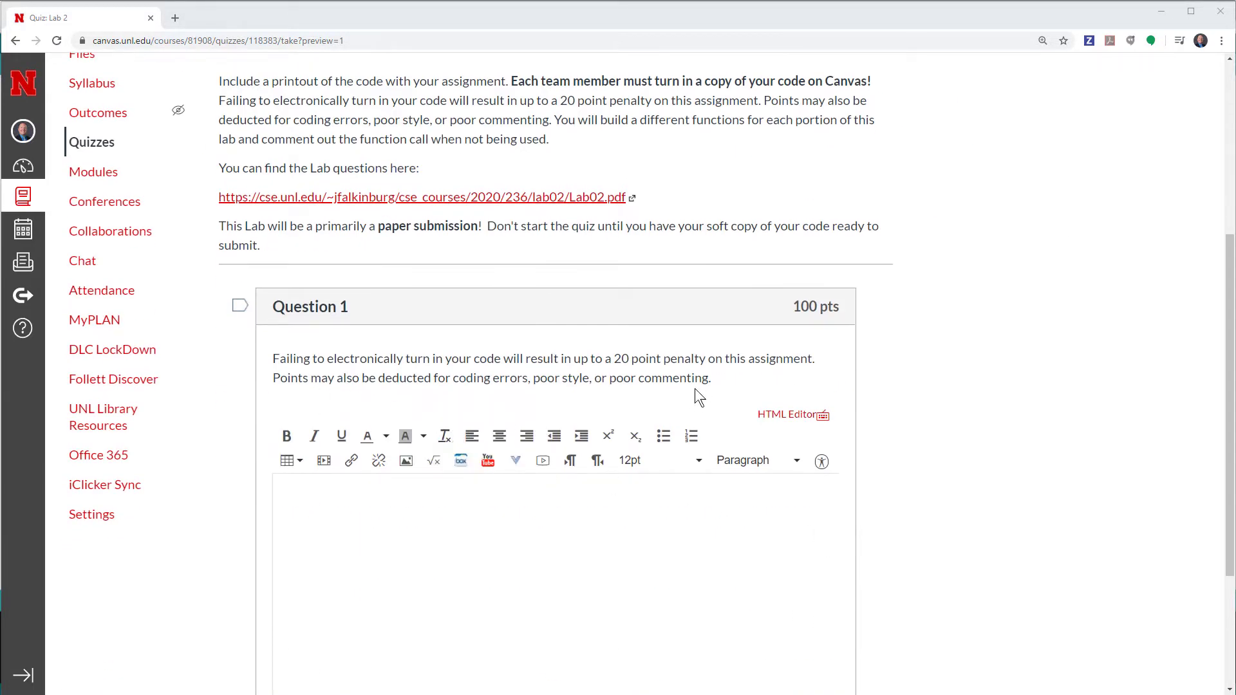
mouse_move(378, 398)
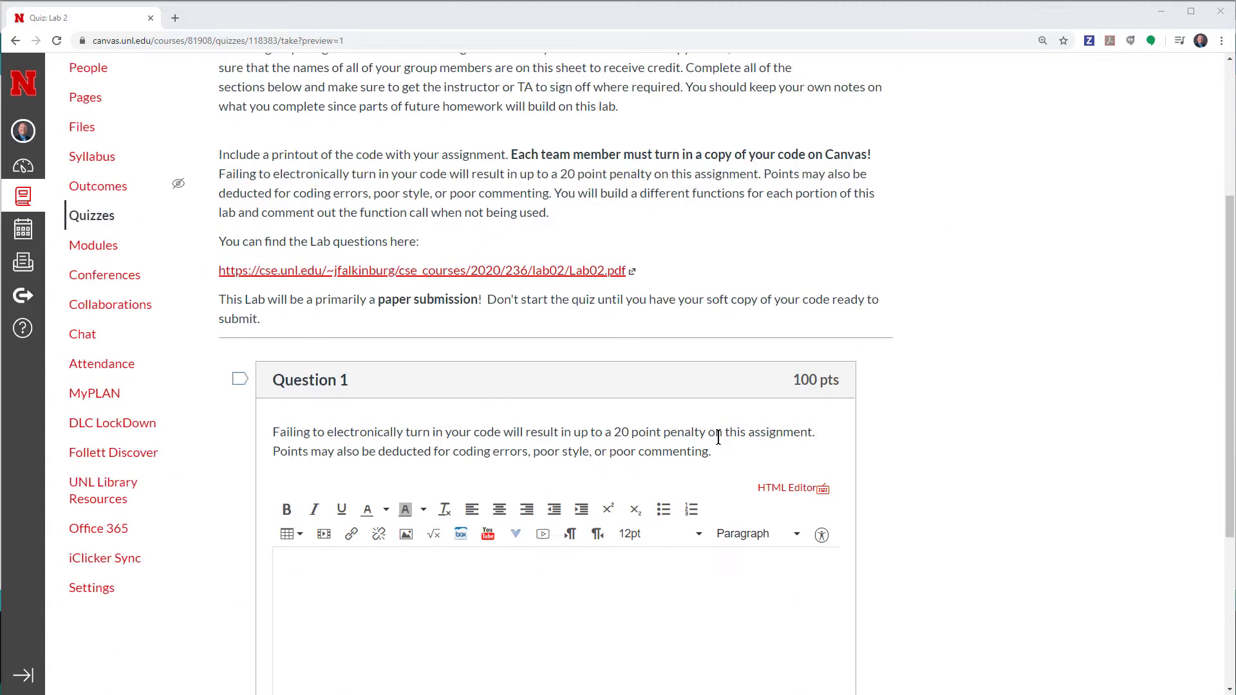
scroll(down, 3)
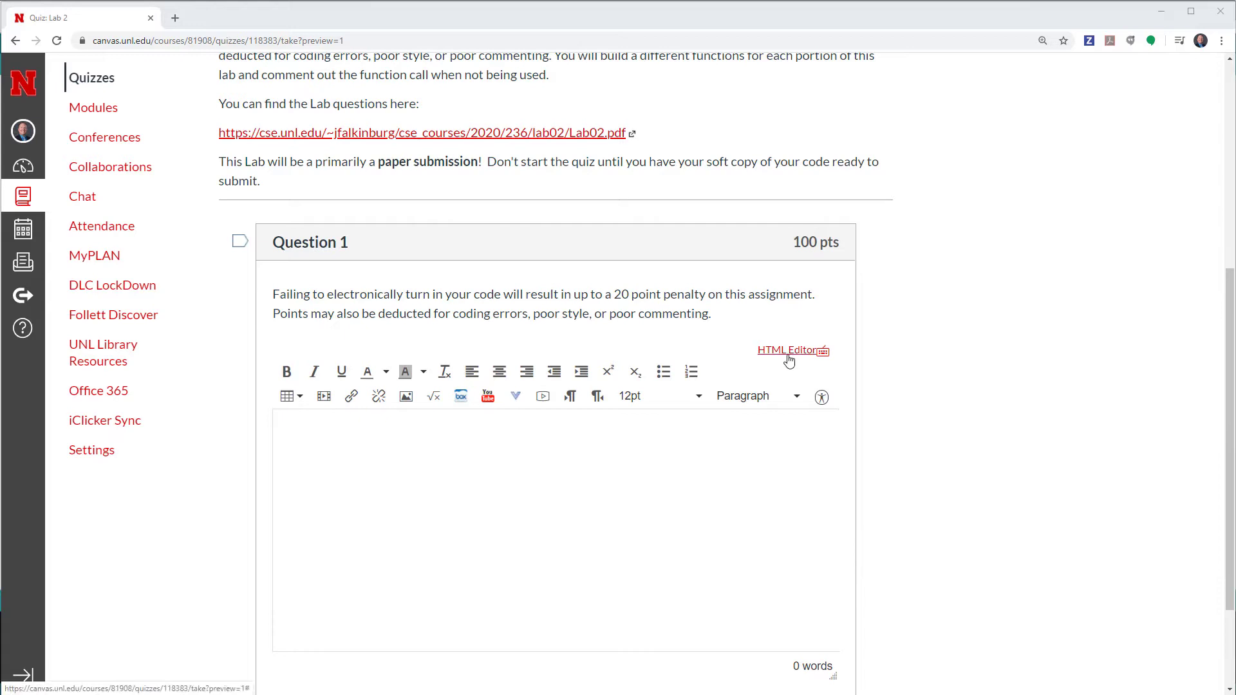
mouse_move(350, 395)
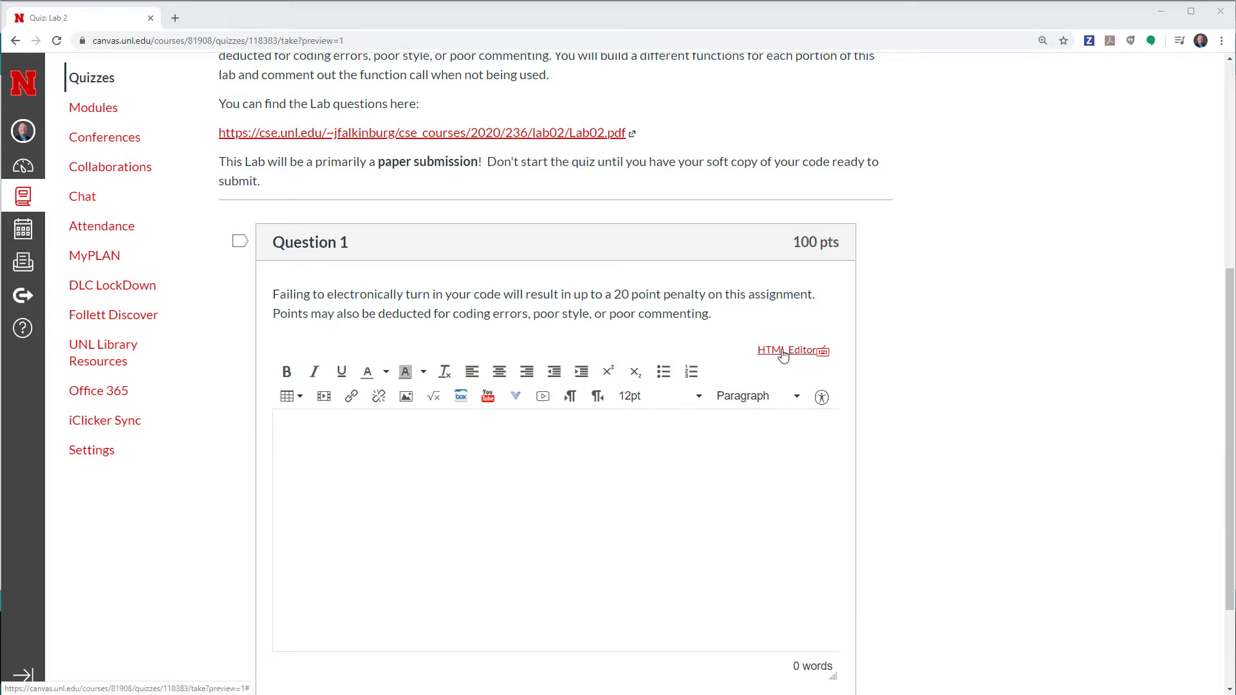
click(792, 350)
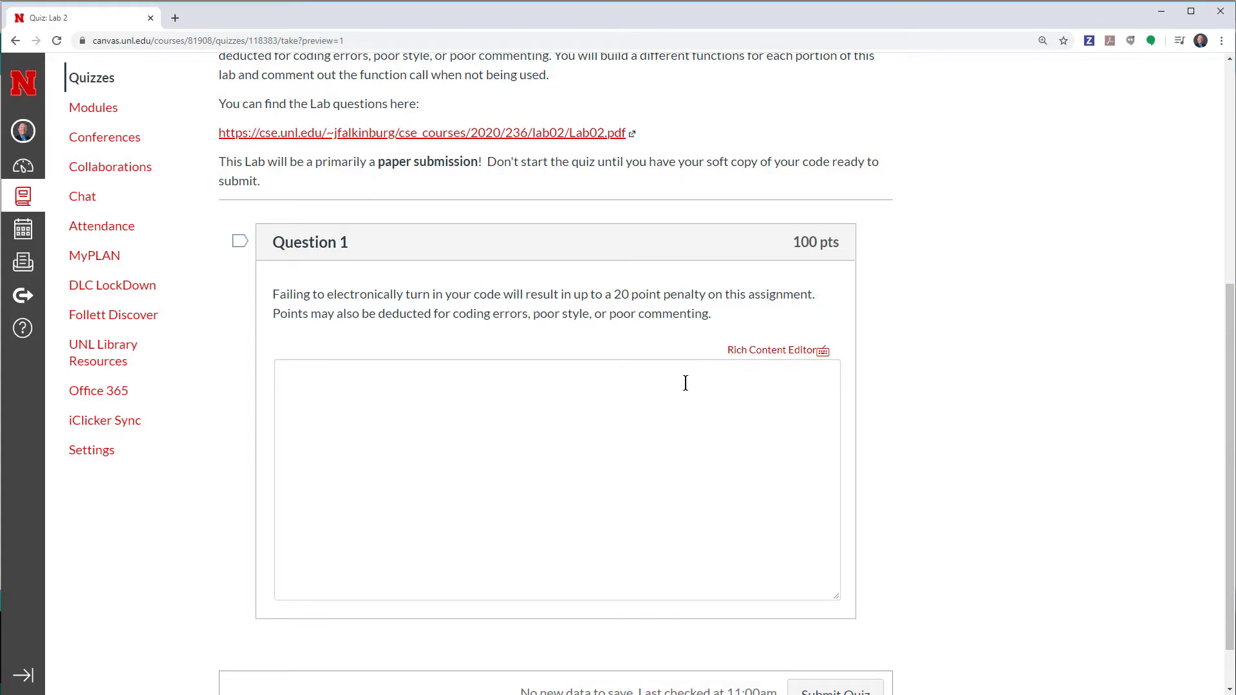
click(277, 369)
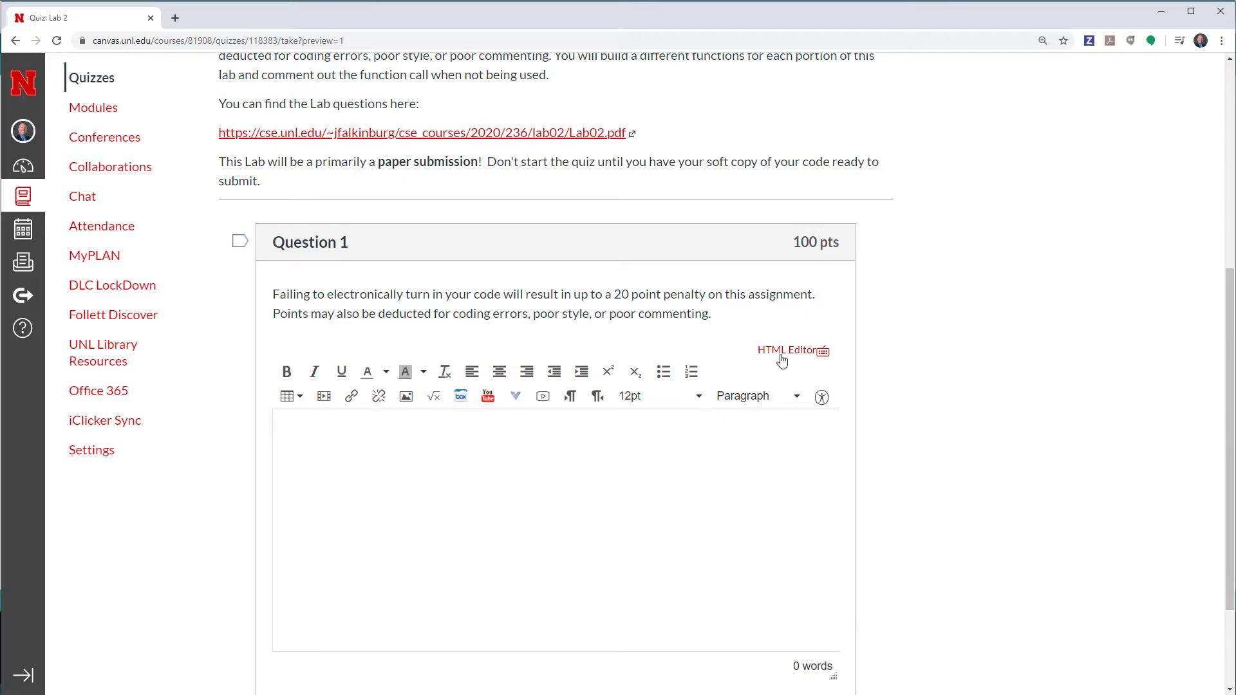
scroll(down, 3)
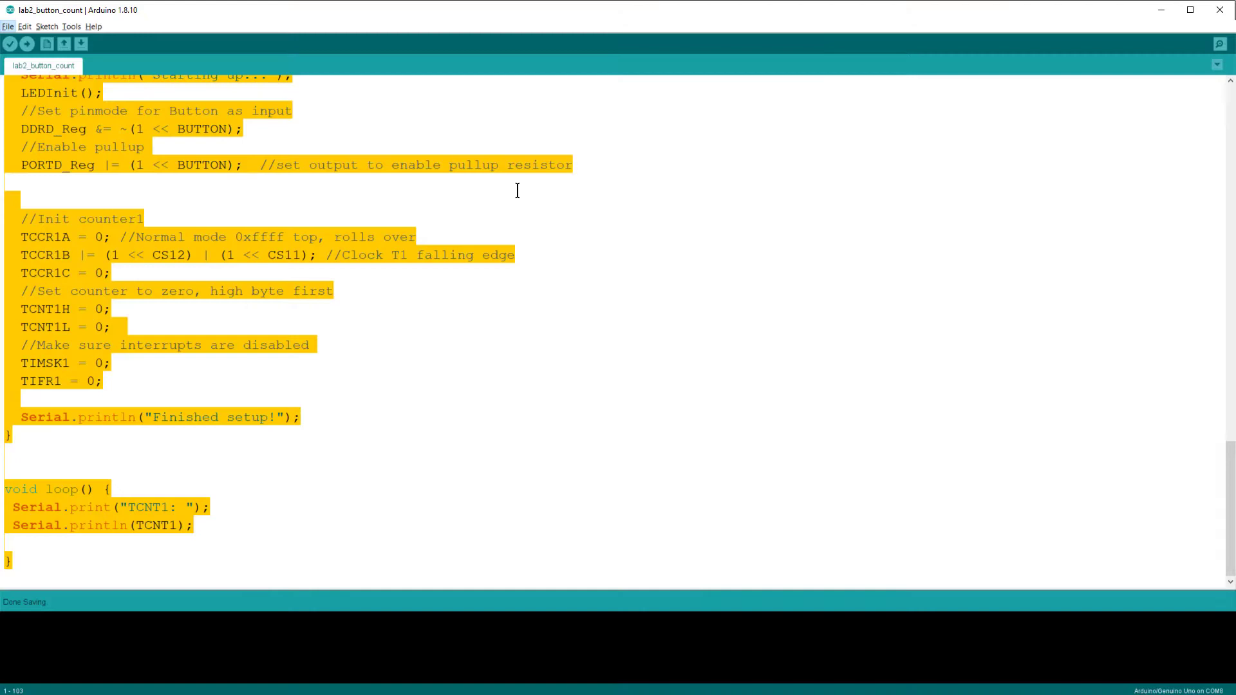
scroll(up, 3)
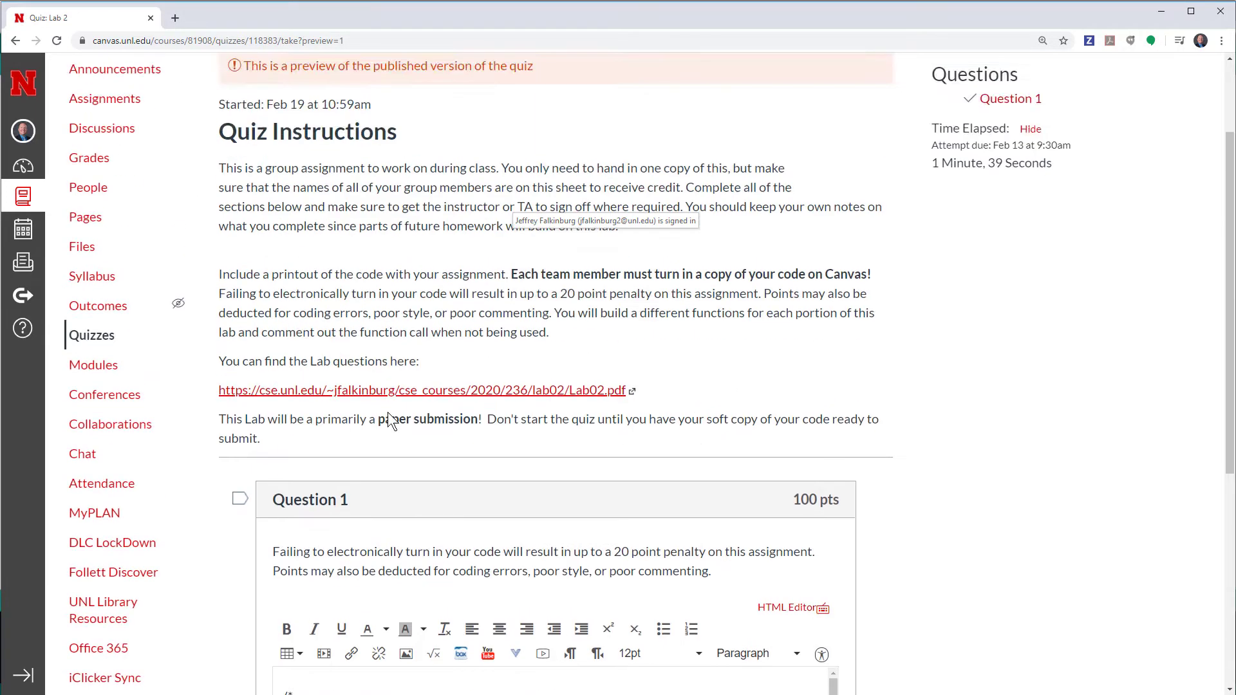
Submit the quiz with the plainly pasted sketch and look over the results page.
scroll(down, 3)
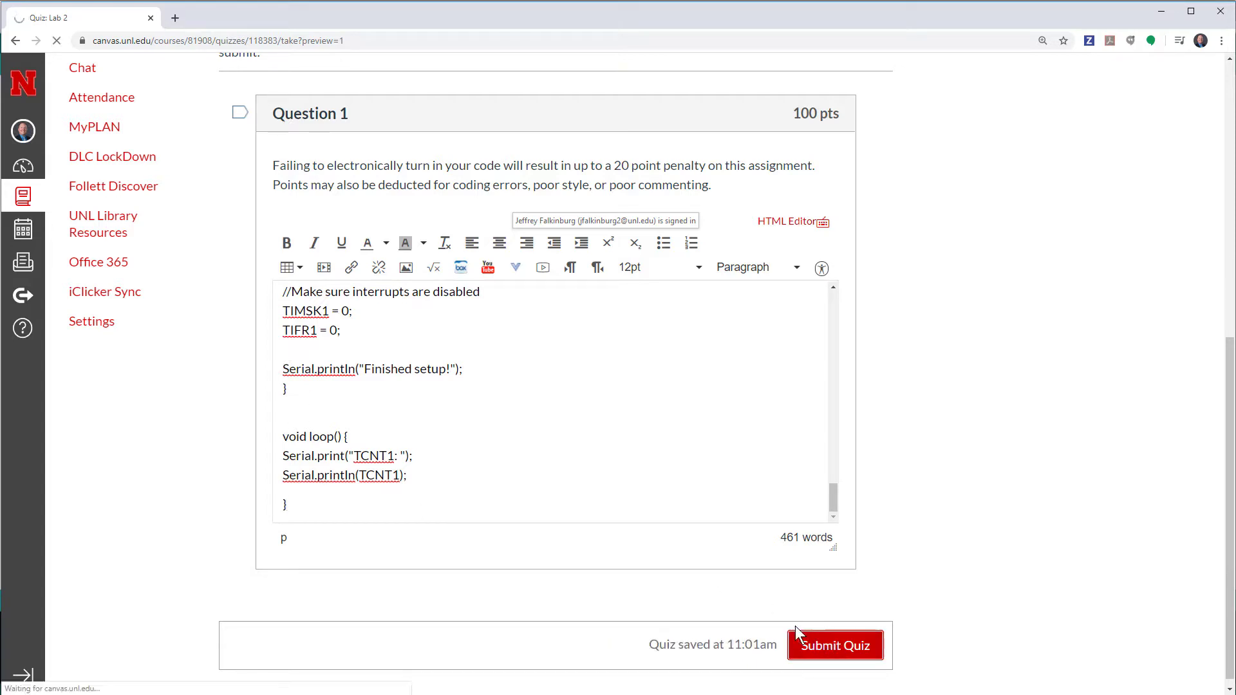
click(834, 645)
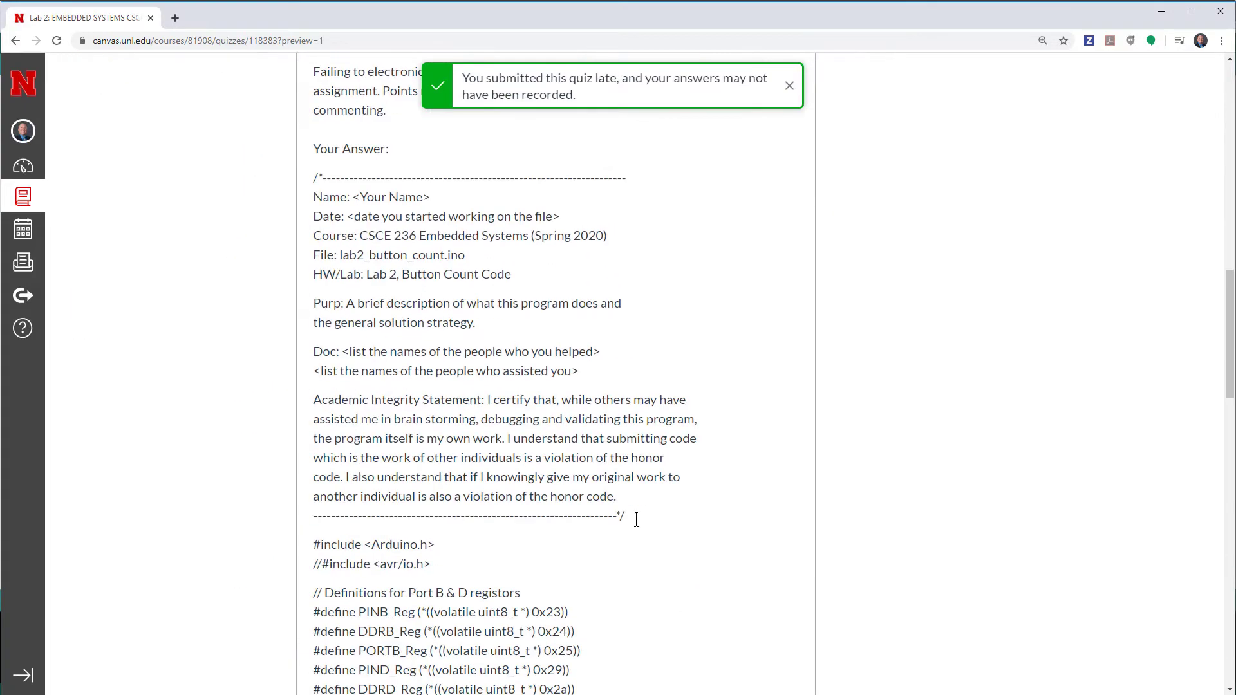
scroll(down, 3)
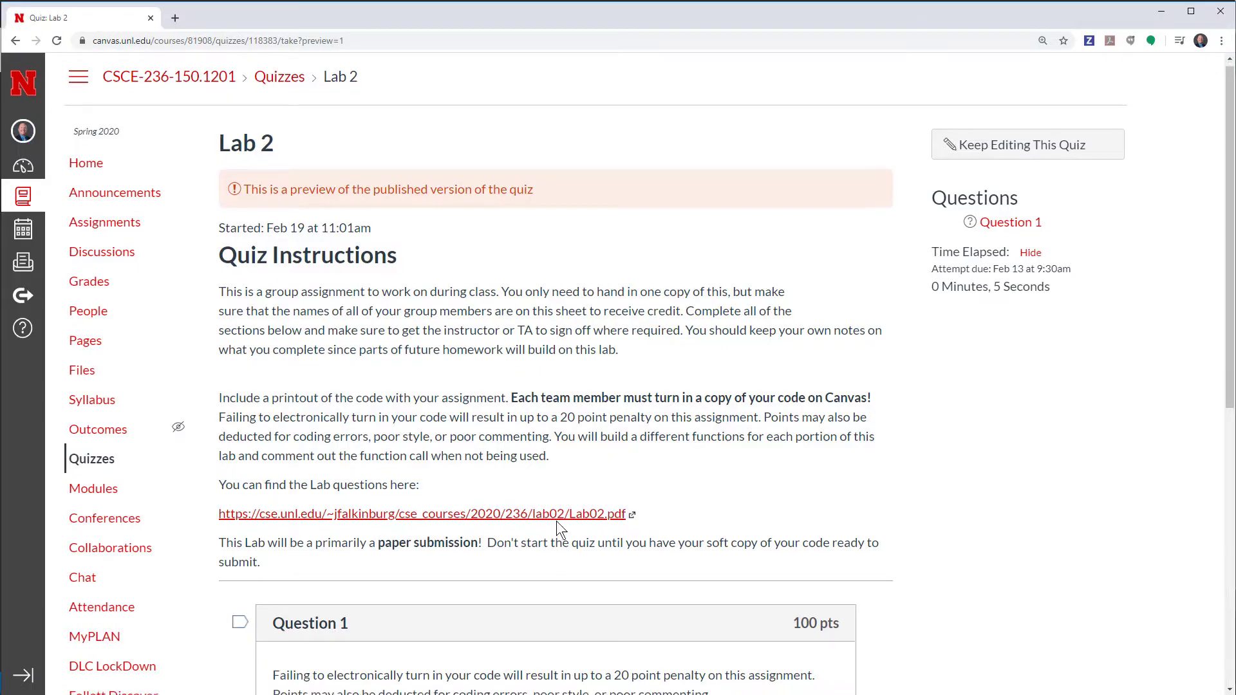
Submit the second attempt and scroll through the full lab2_button_count code shown as the ungraded answer.
scroll(down, 3)
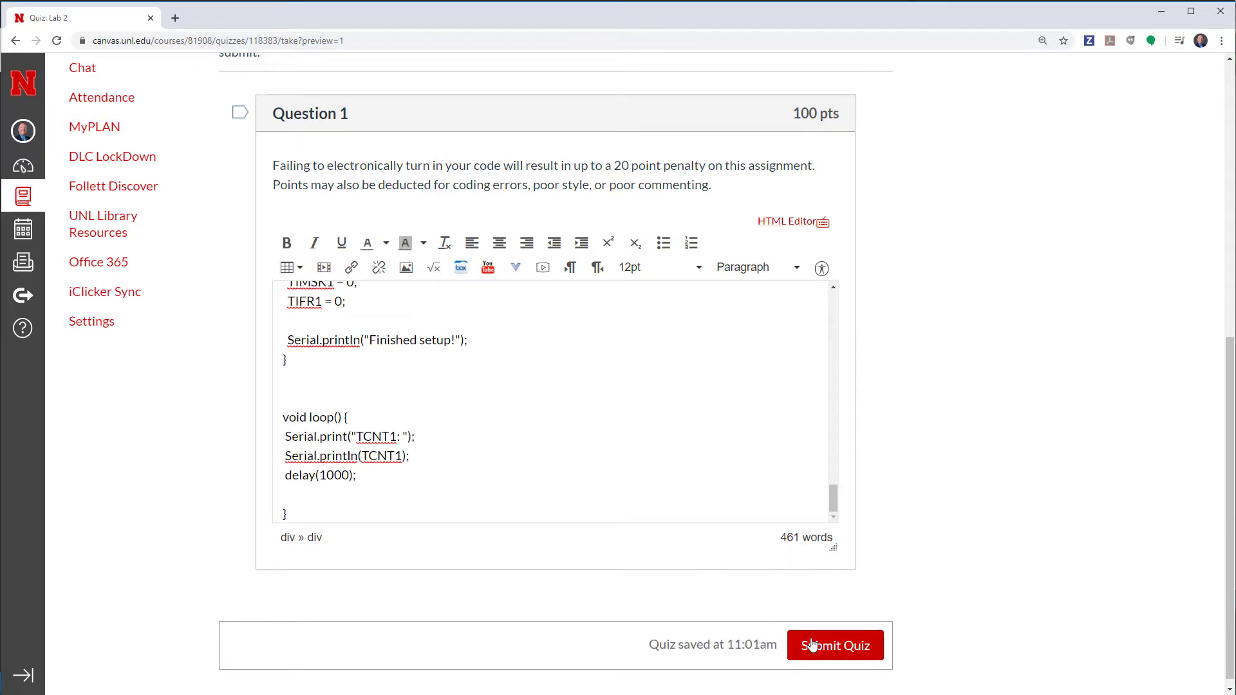
click(834, 645)
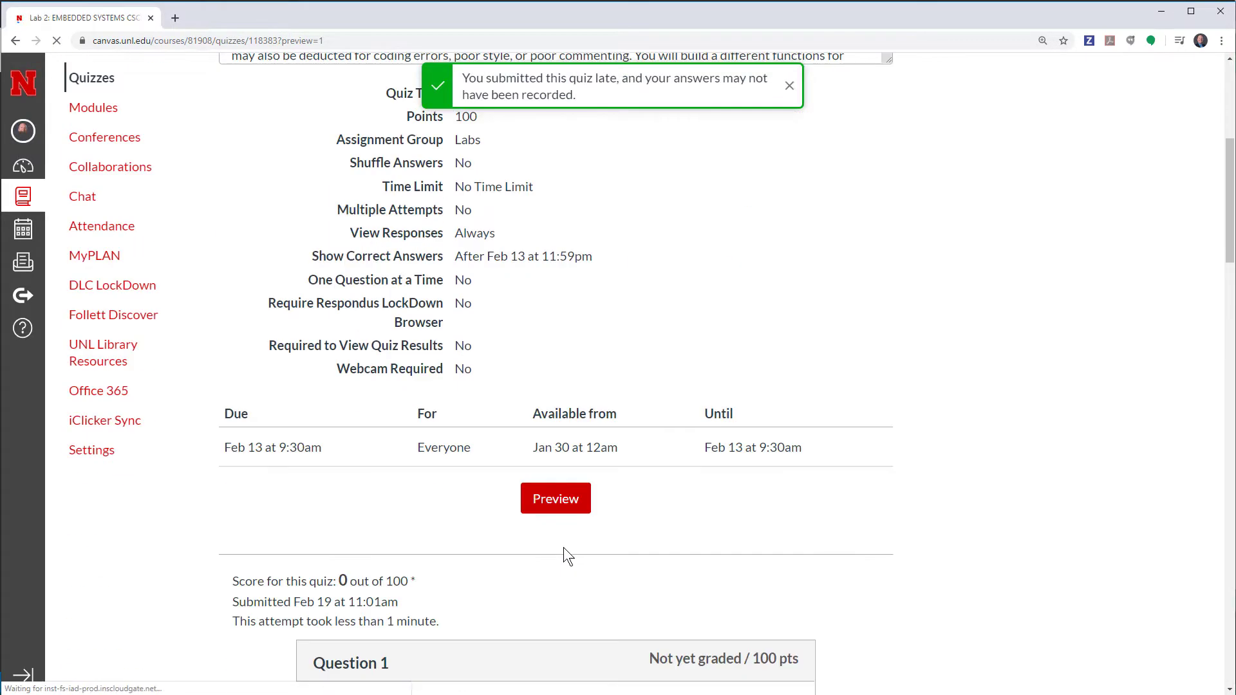
click(555, 498)
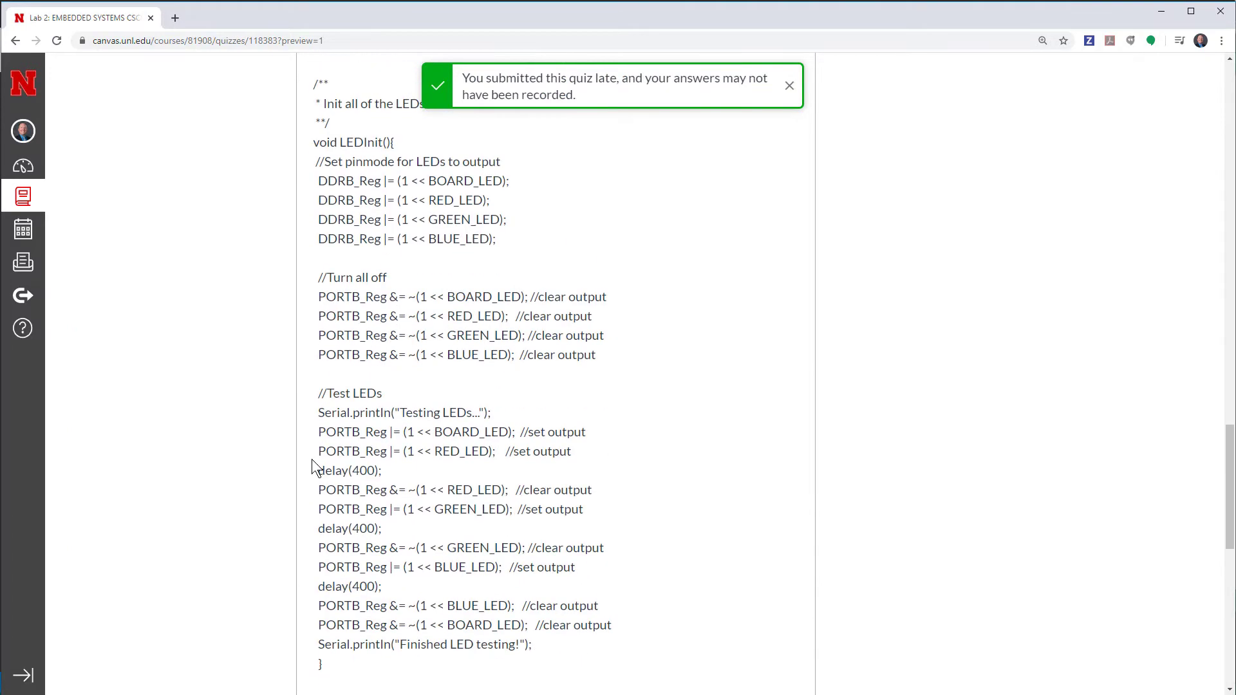
scroll(down, 3)
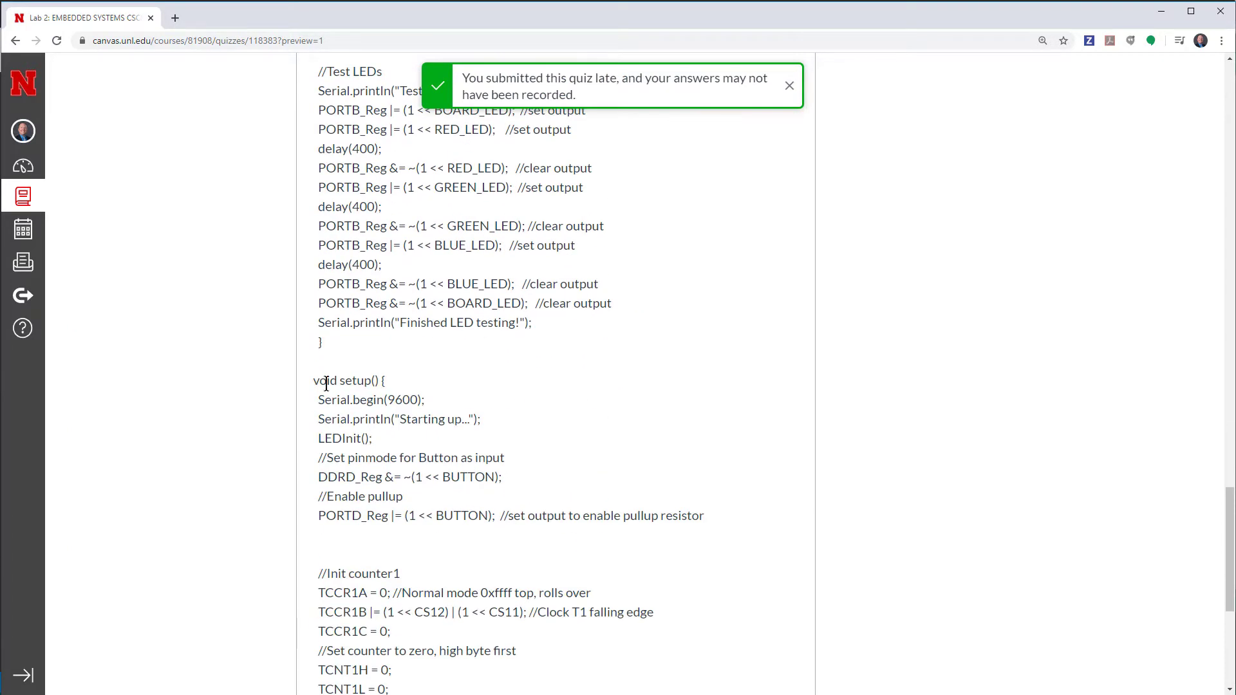
scroll(down, 3)
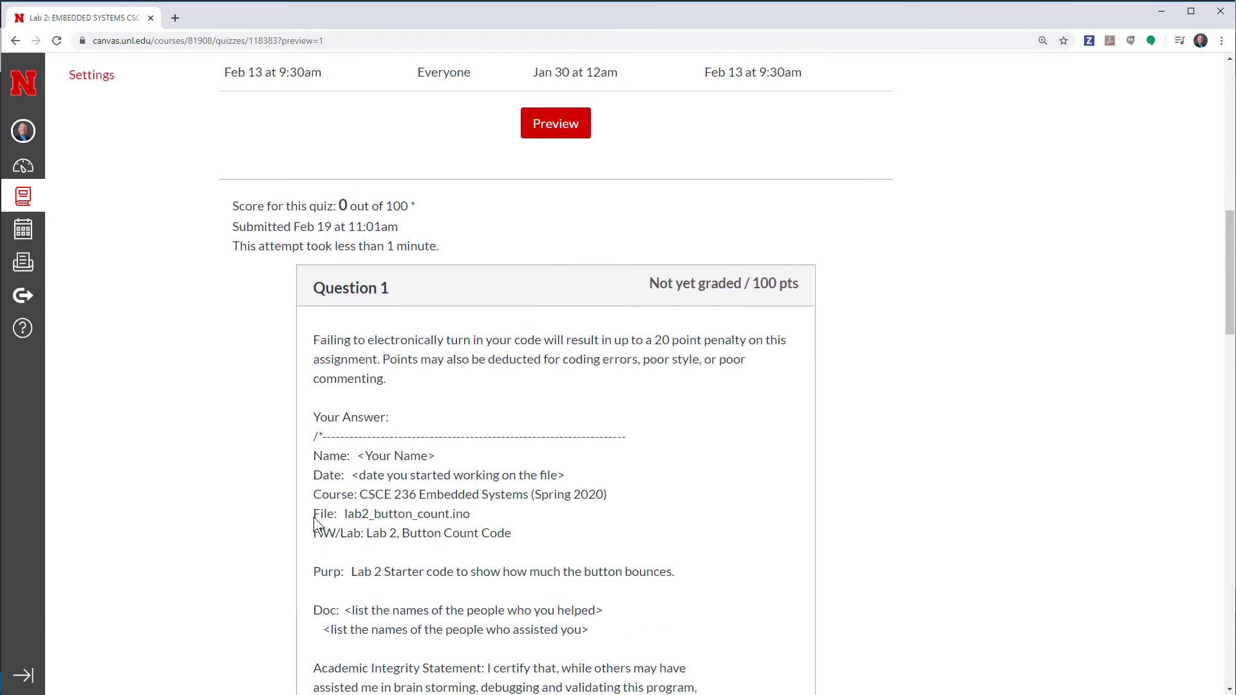
scroll(down, 3)
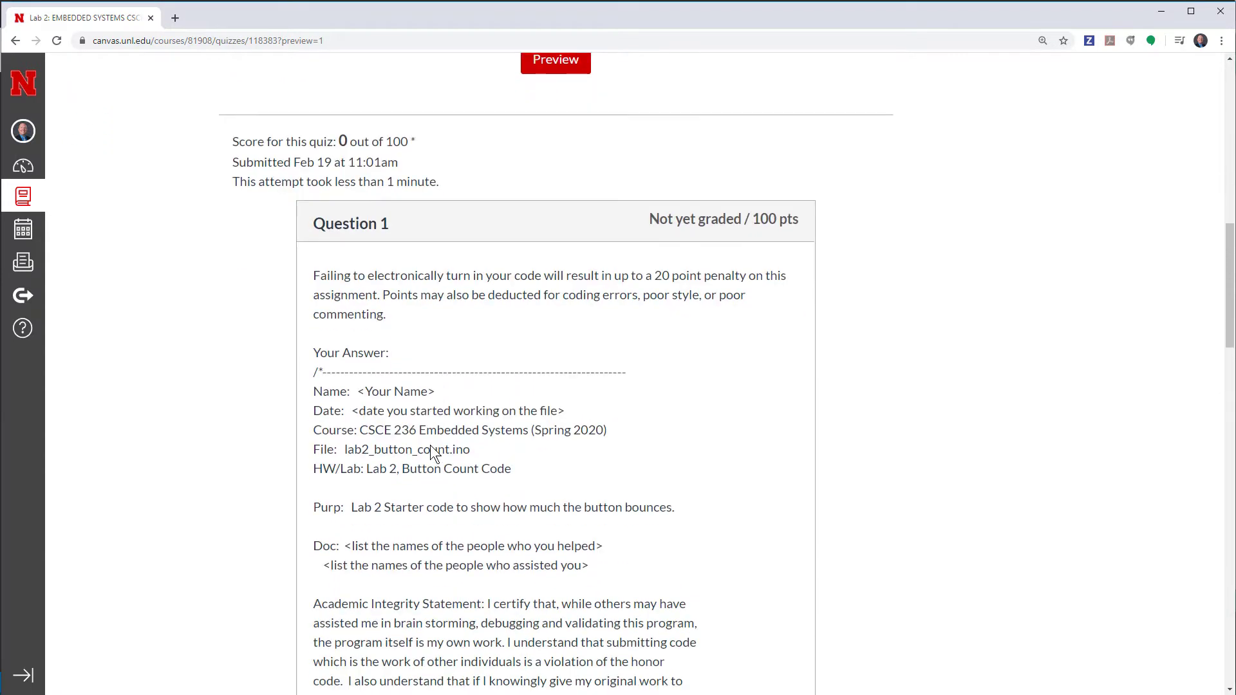
scroll(down, 3)
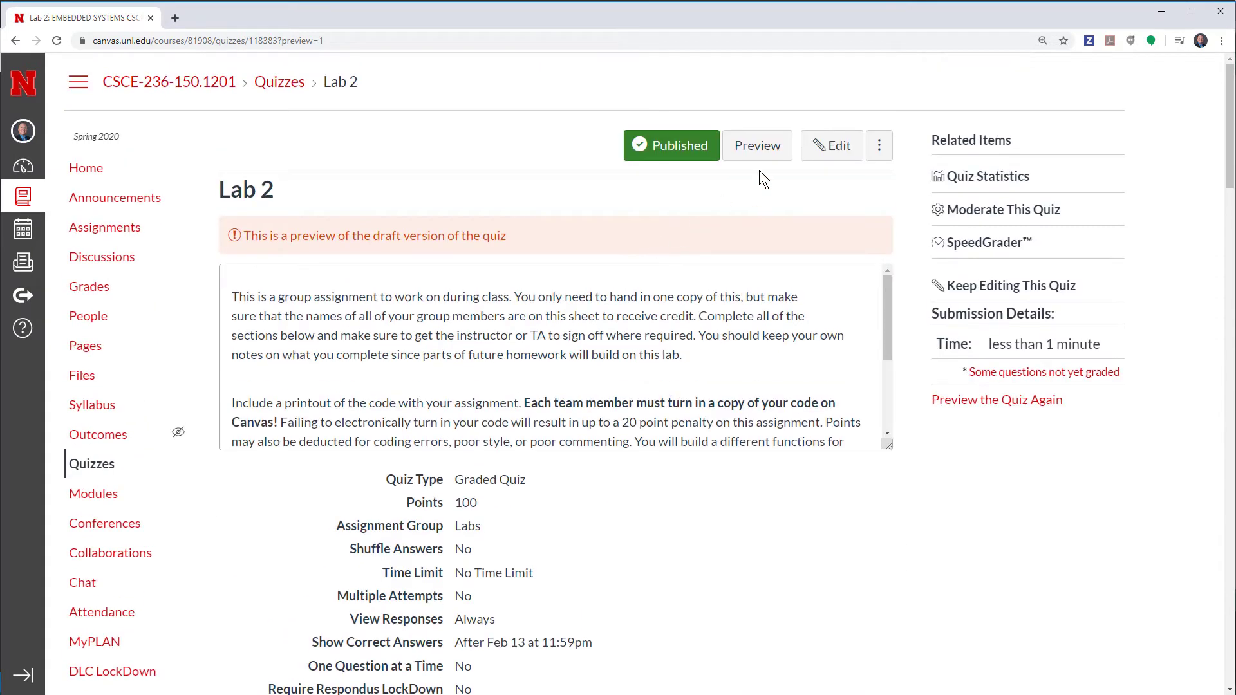
Start a third quiz preview attempt with the Question 1 answer in HTML Editor mode.
click(755, 145)
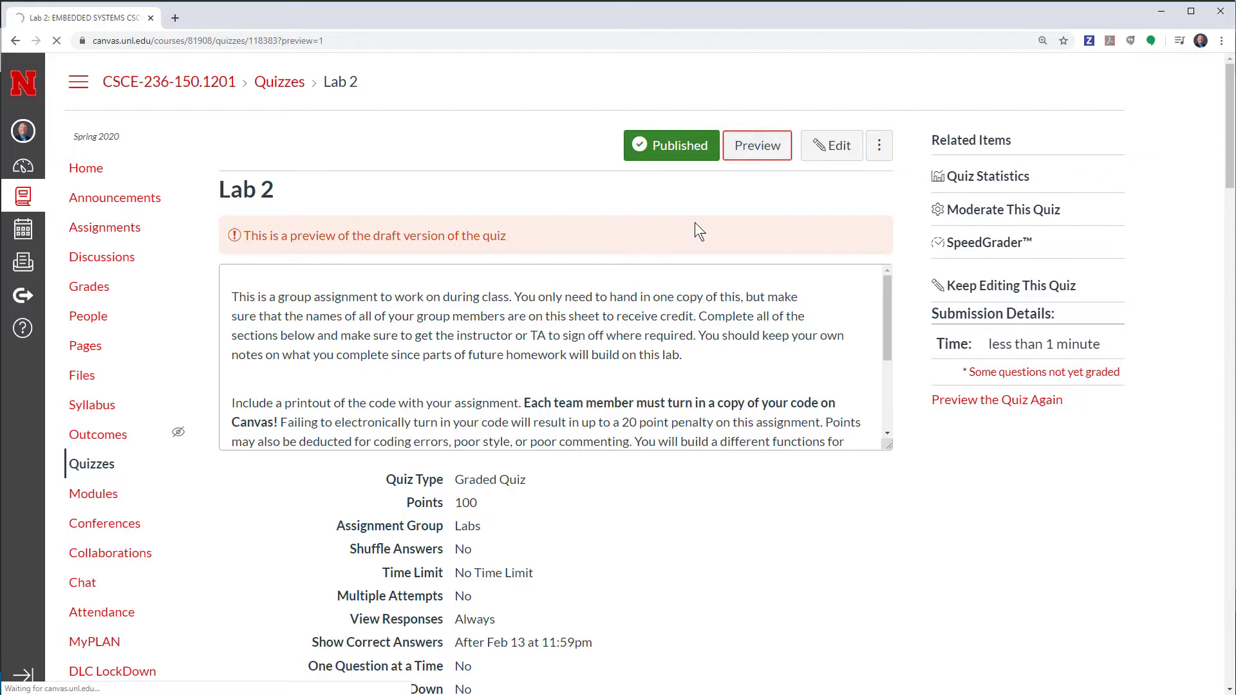
mouse_move(356, 176)
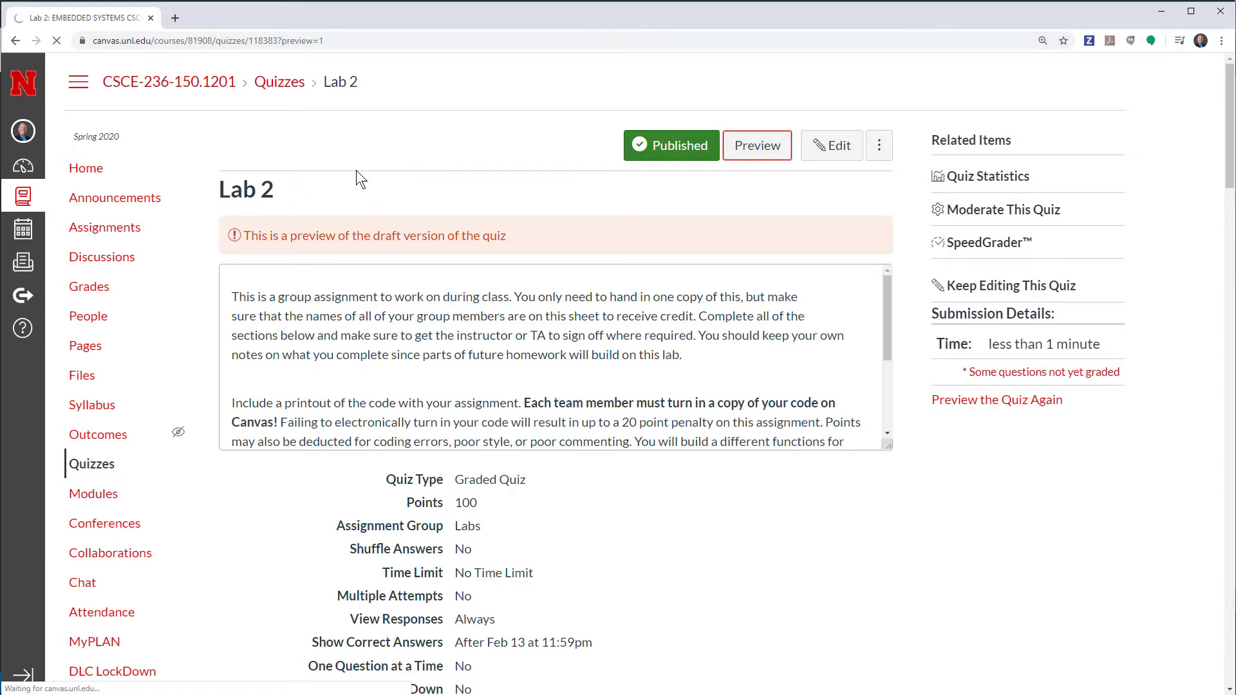
click(756, 146)
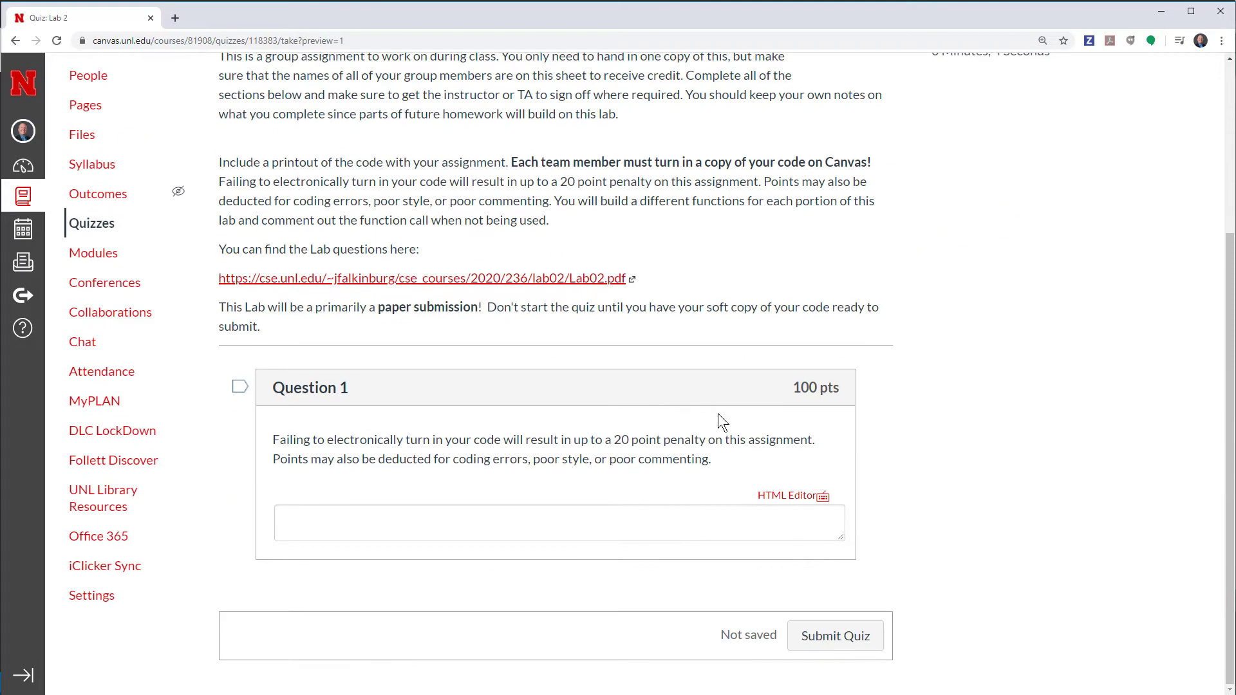
click(788, 496)
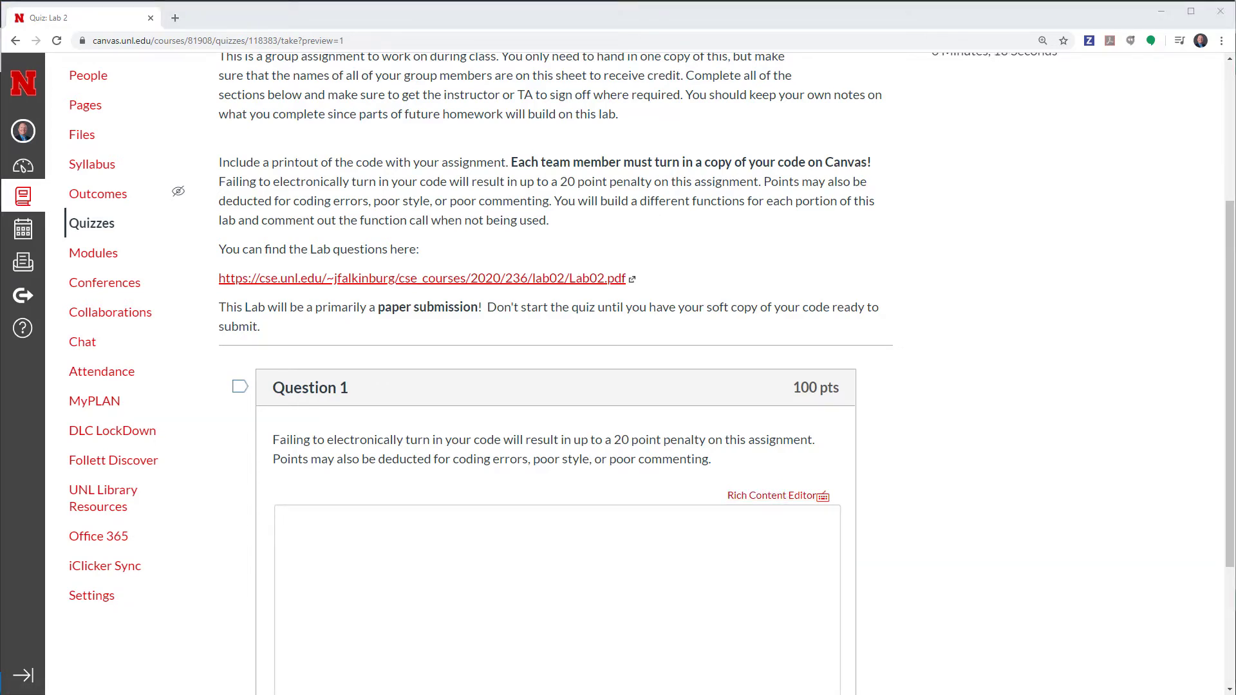
Paste the sketch between <pre><code></code></pre> tags and view it as formatted monospaced code.
click(327, 532)
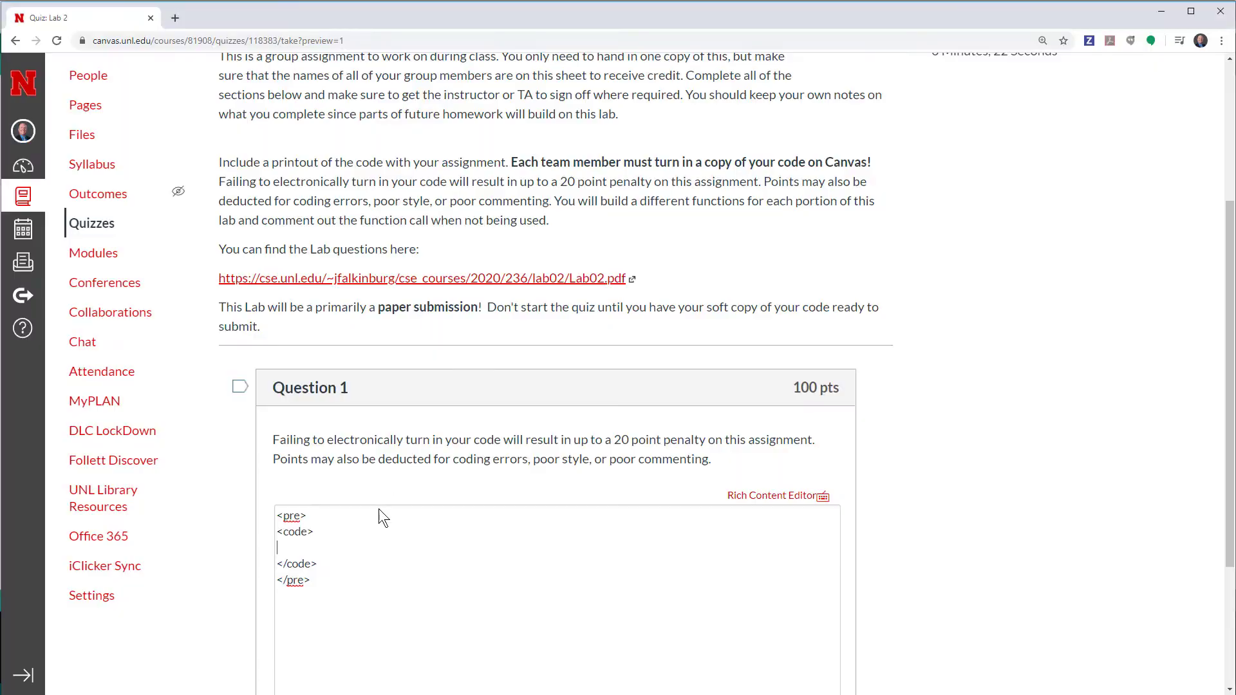
right_click(382, 516)
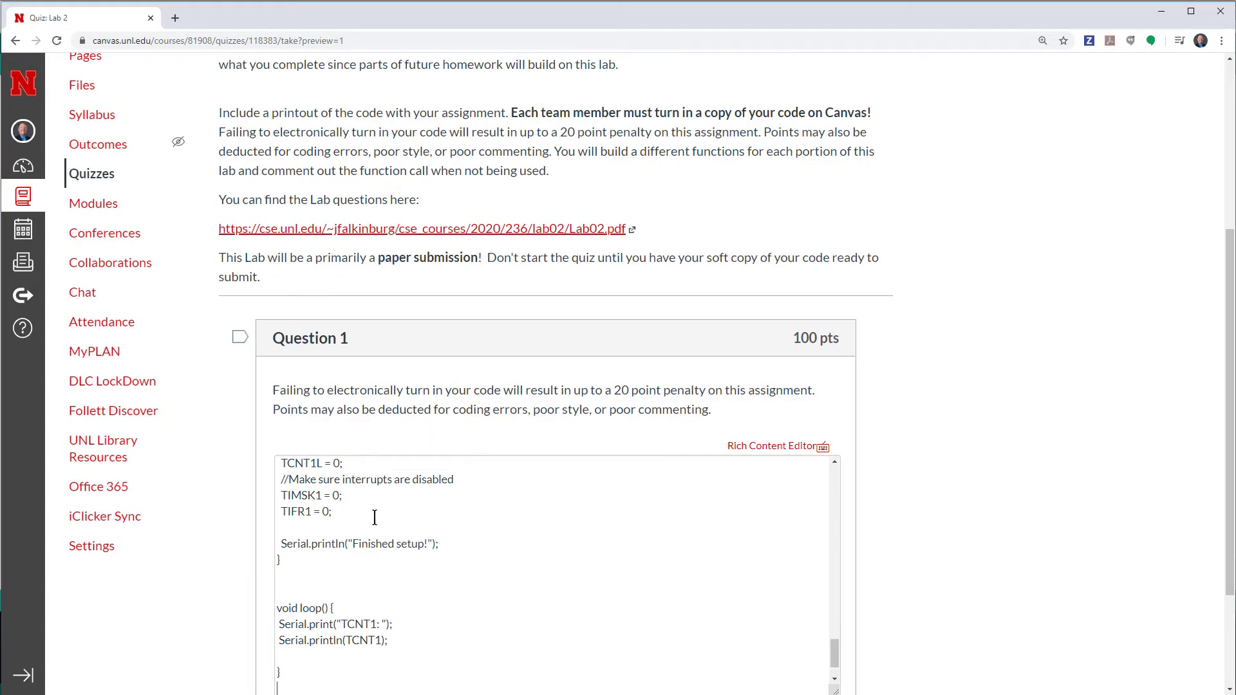
scroll(down, 3)
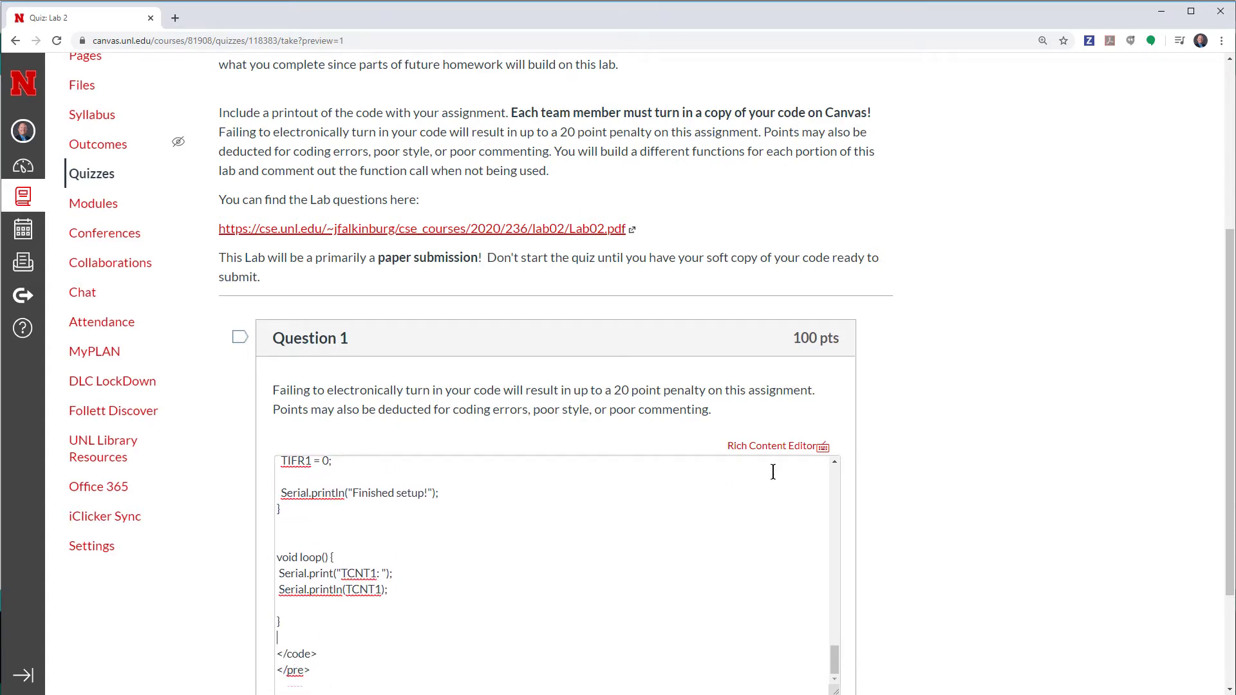
click(771, 446)
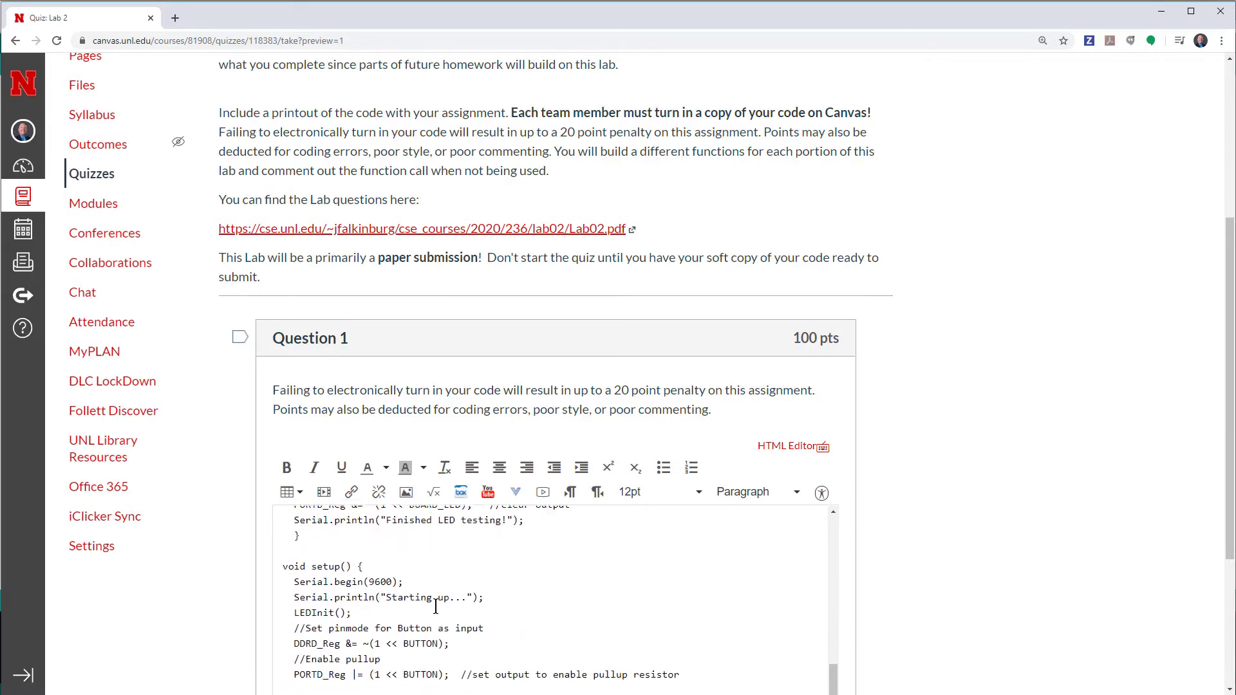
Scroll through the monospaced preformatted code answer in the rich editor.
scroll(down, 3)
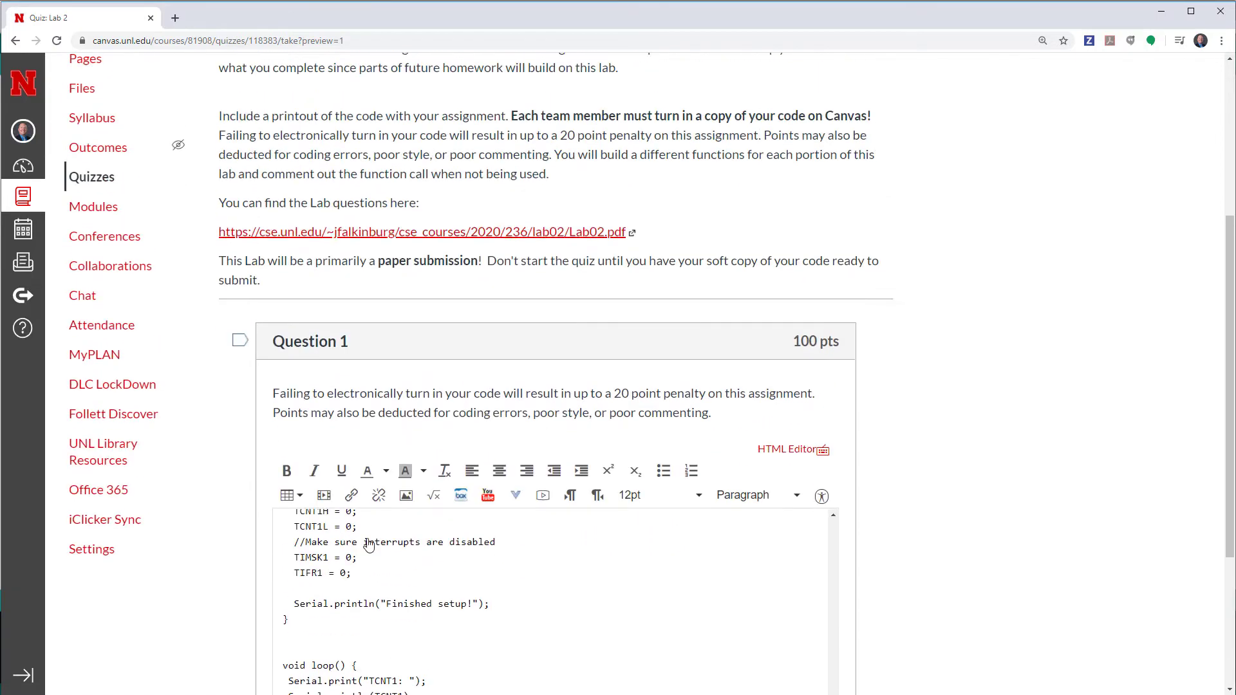
scroll(down, 3)
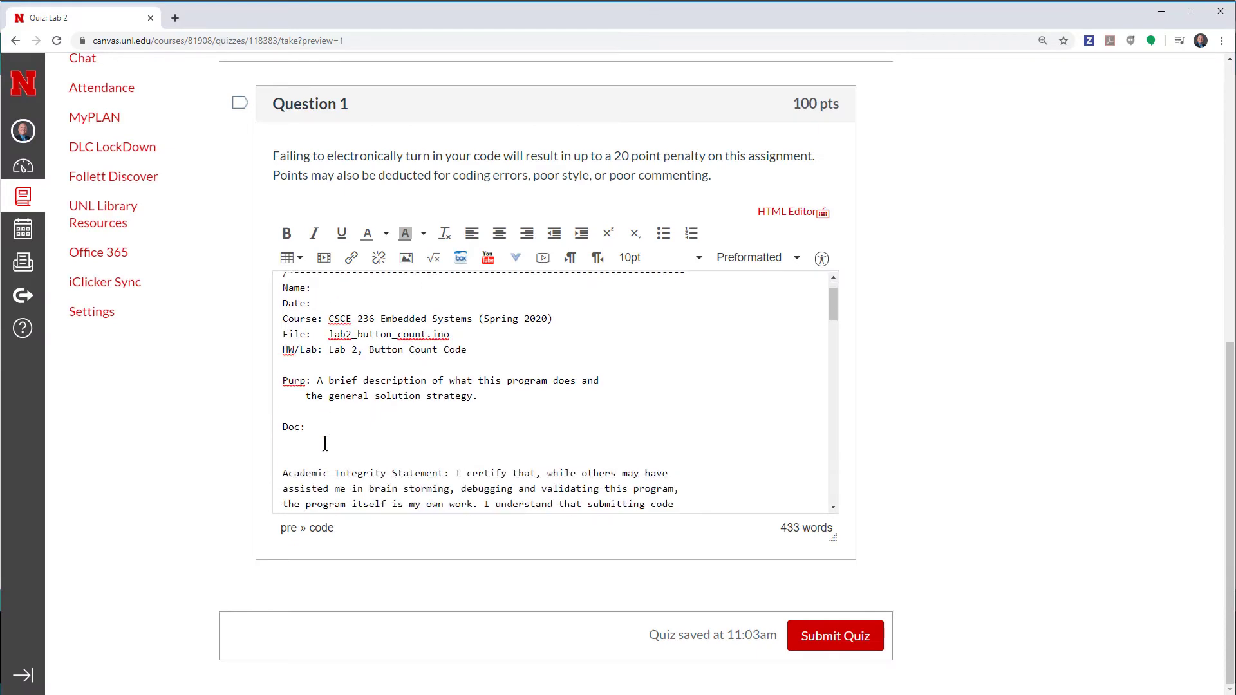
scroll(down, 3)
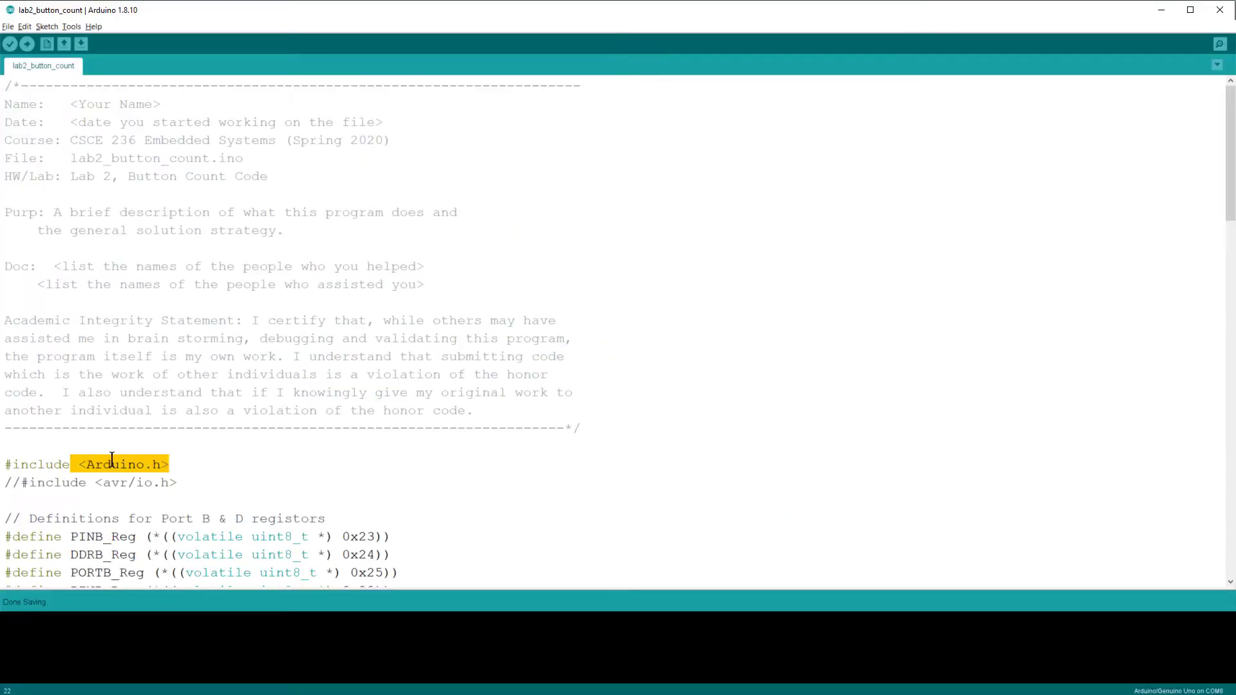
Submit the quiz with the preformatted code answer and review how it was recorded on the results page.
double_click(114, 463)
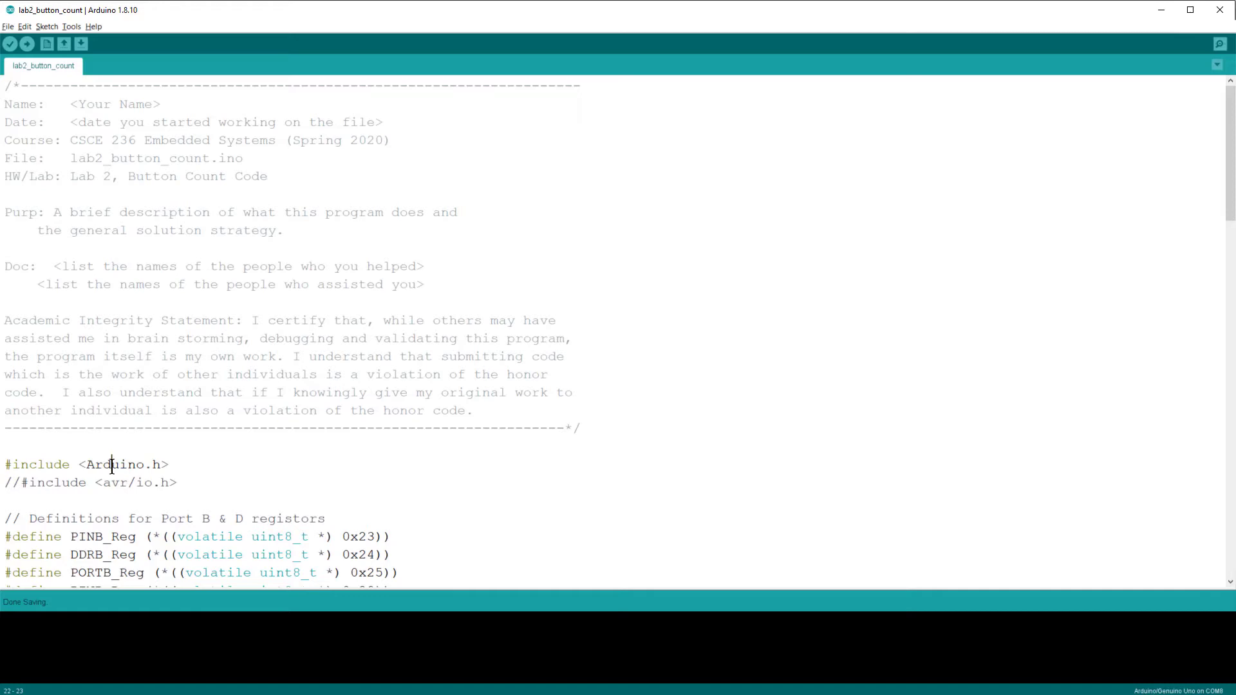
triple_click(86, 465)
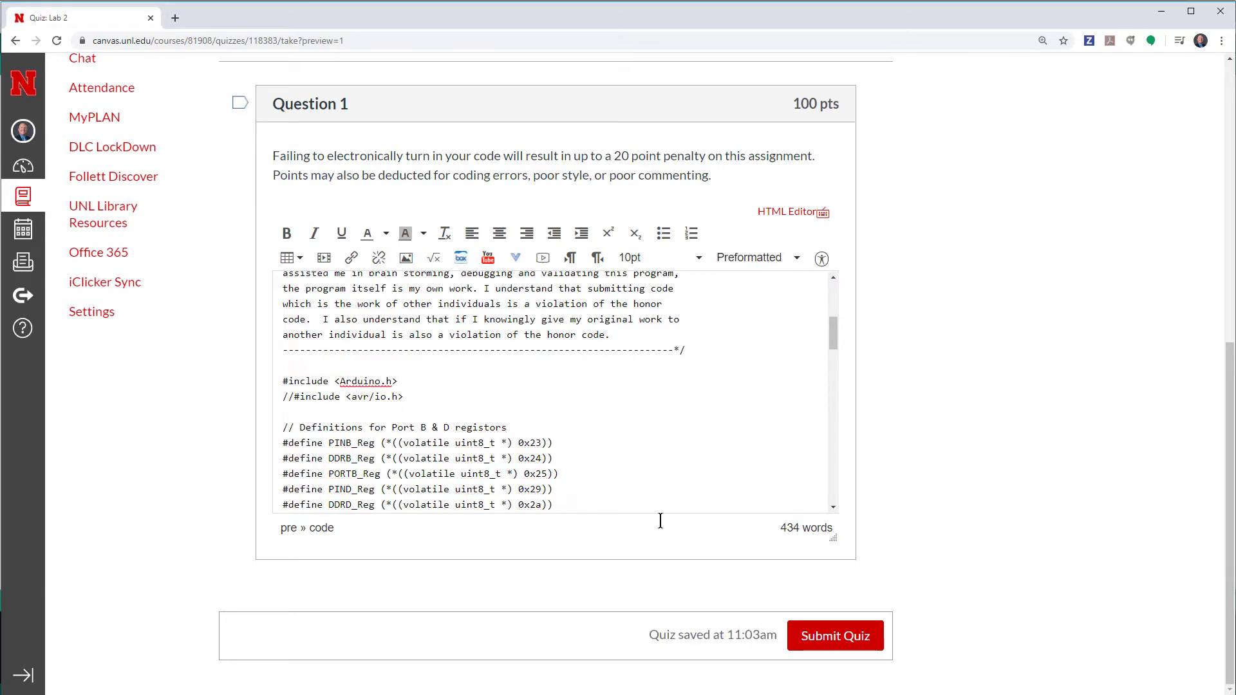
click(834, 635)
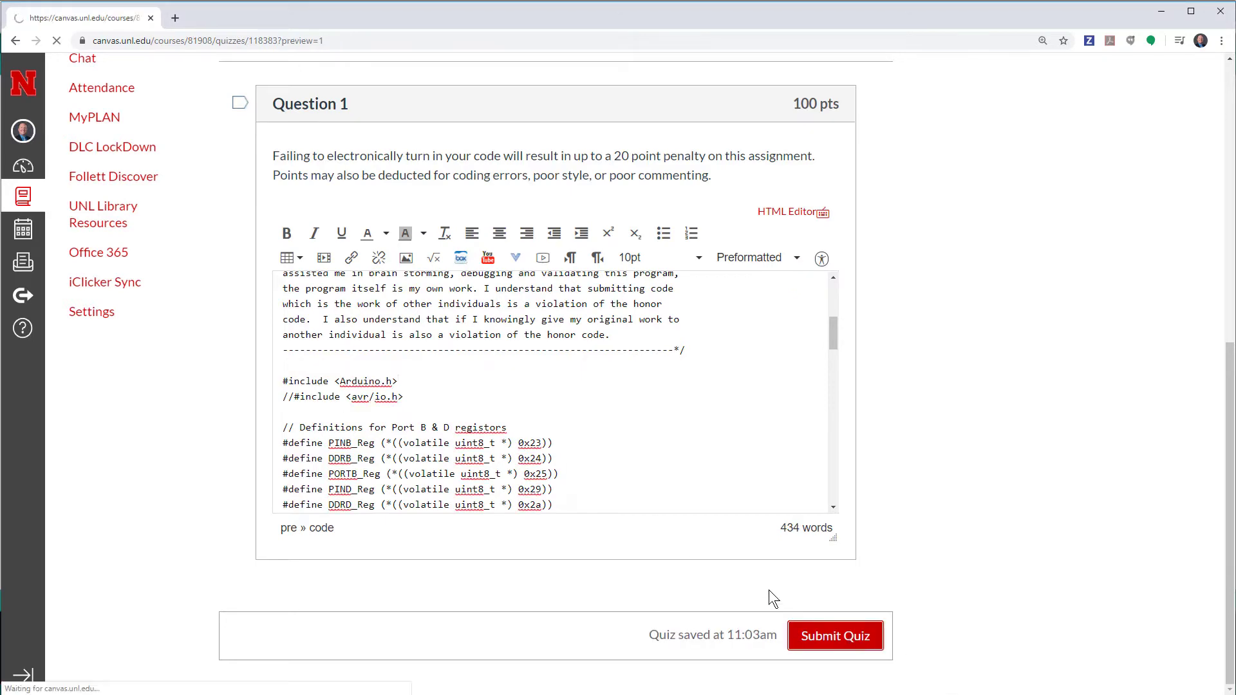
click(834, 635)
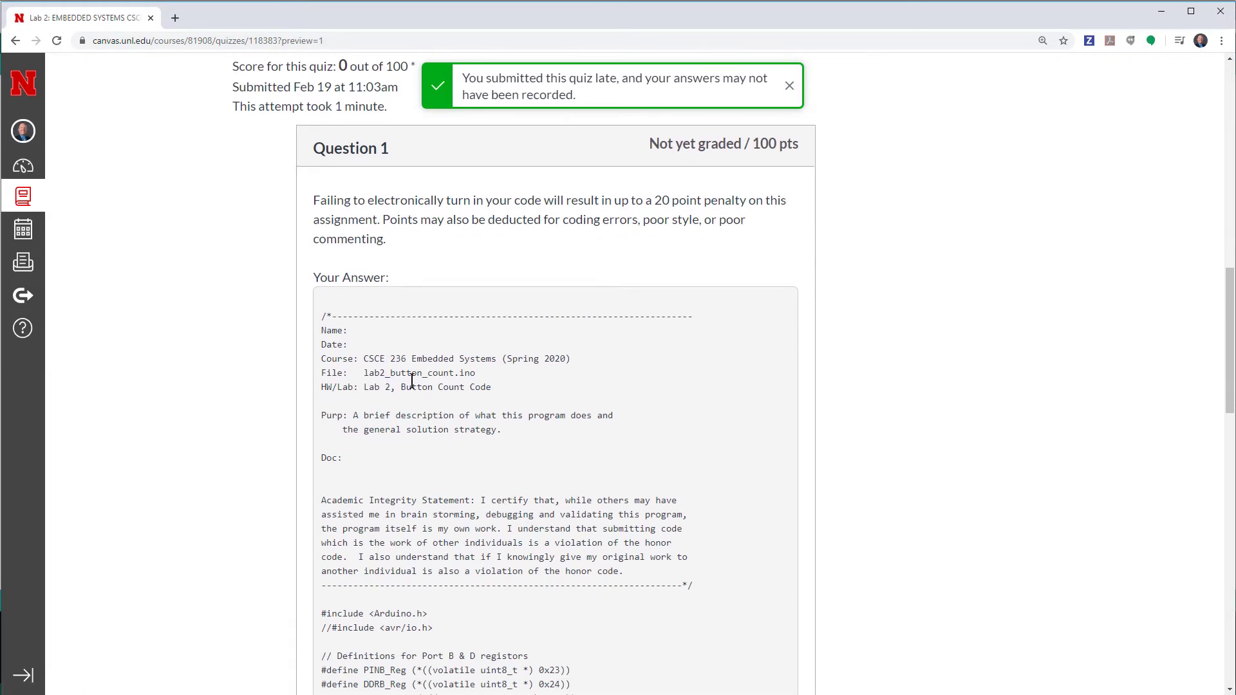
scroll(down, 3)
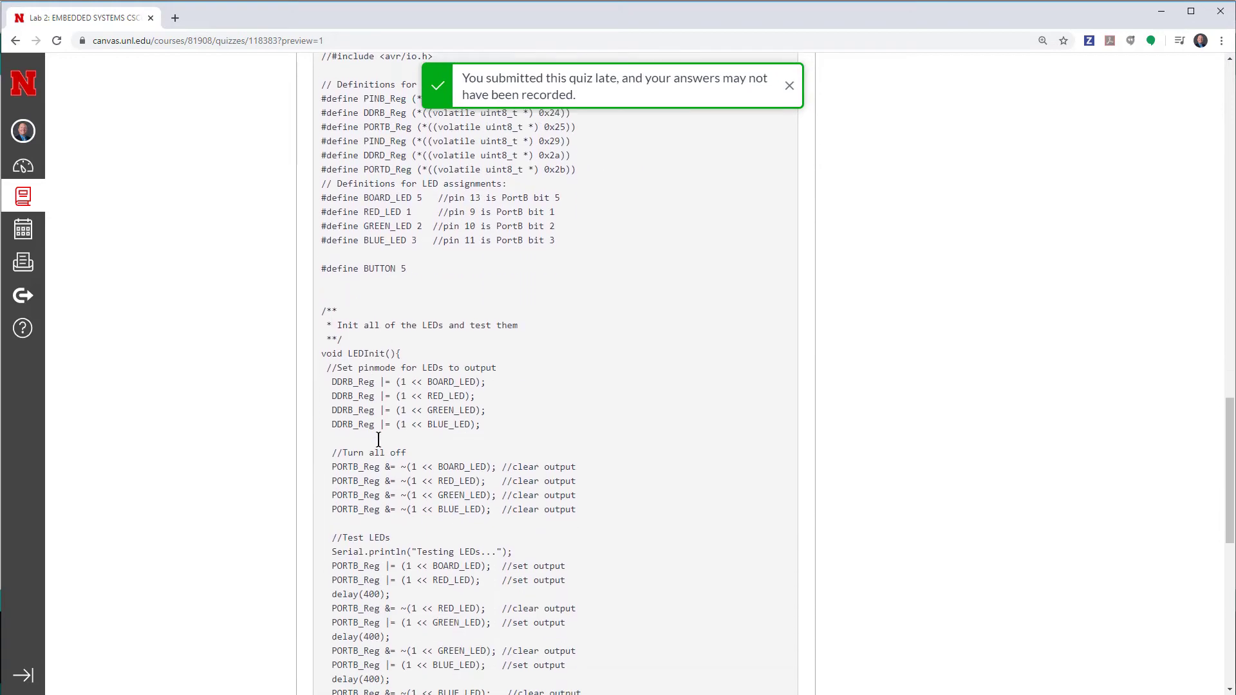
scroll(down, 3)
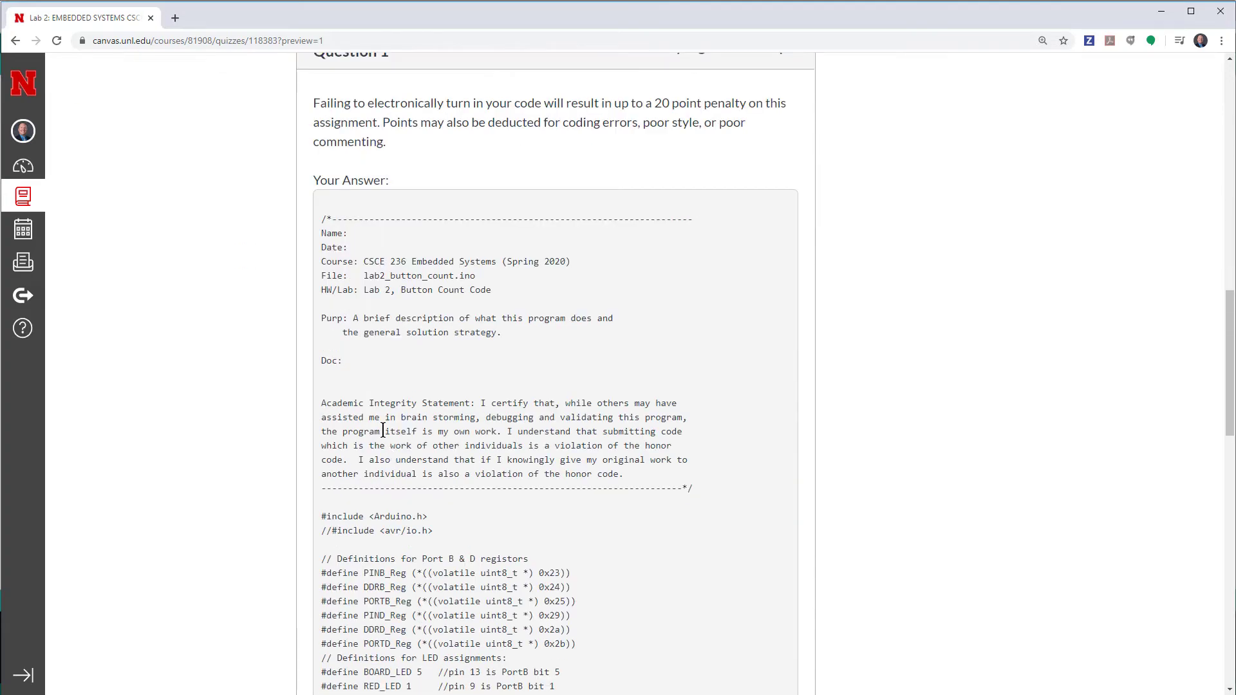
scroll(down, 3)
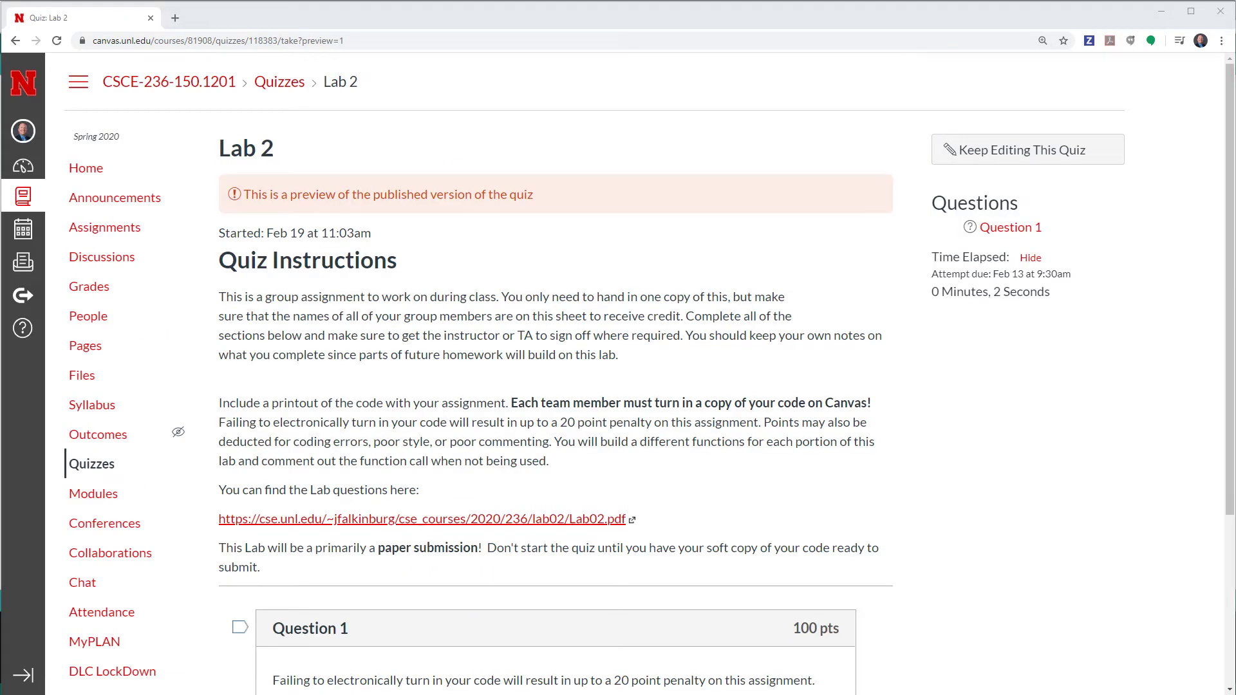
Delete the pasted code from the answer box and switch it to raw HTML editing.
scroll(down, 3)
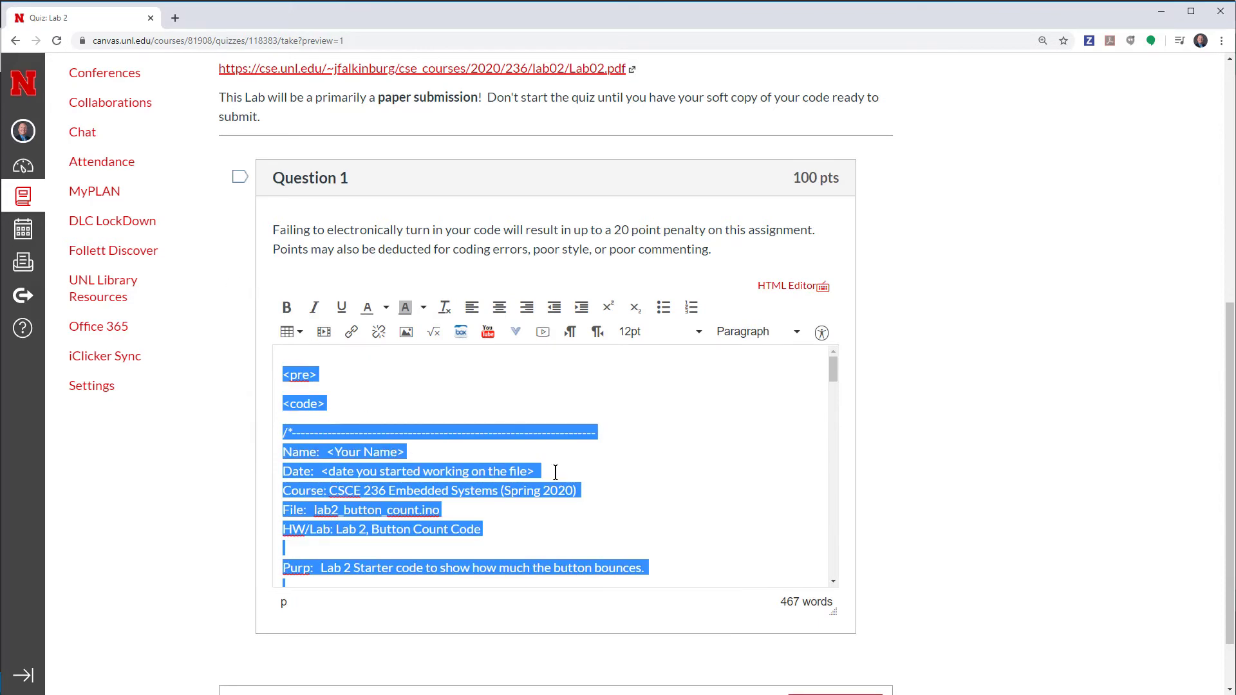
key(Delete)
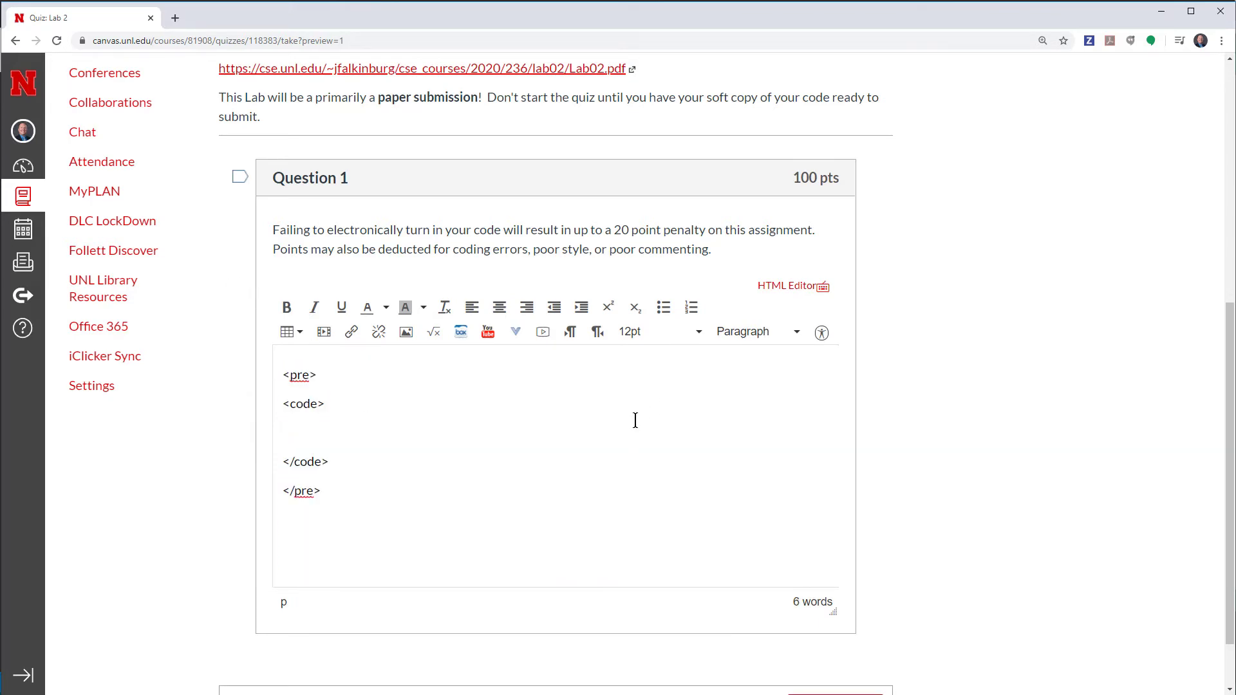
click(791, 286)
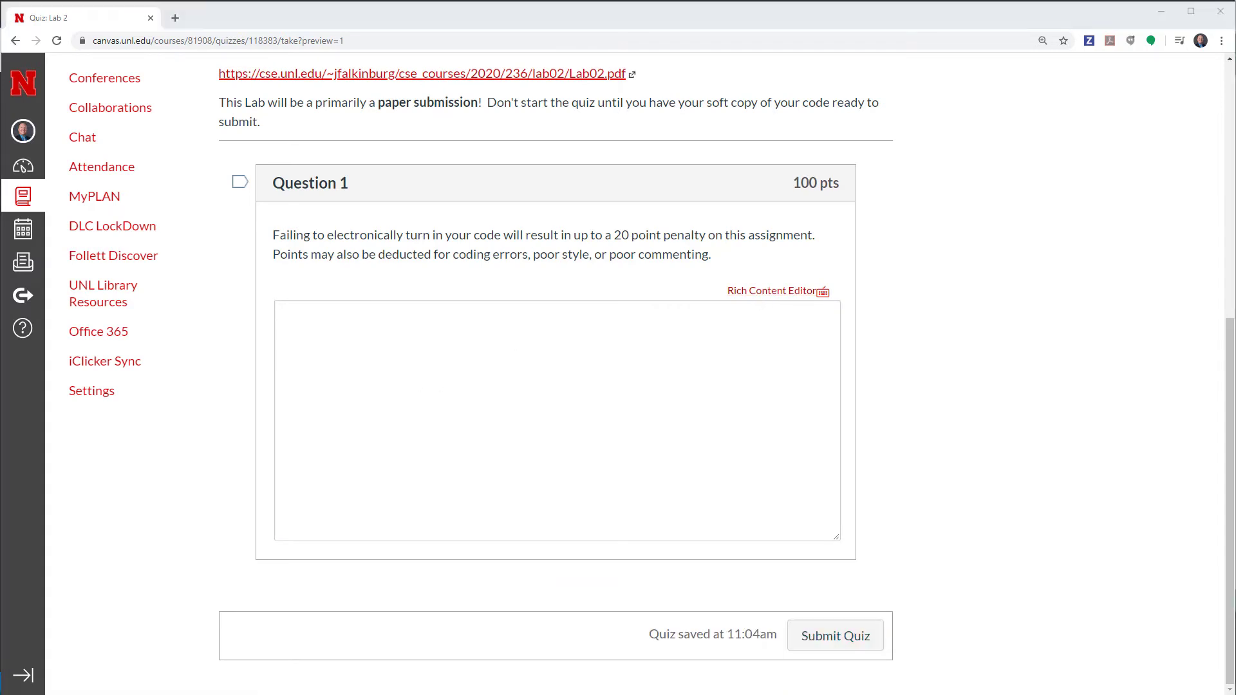
mouse_move(314, 414)
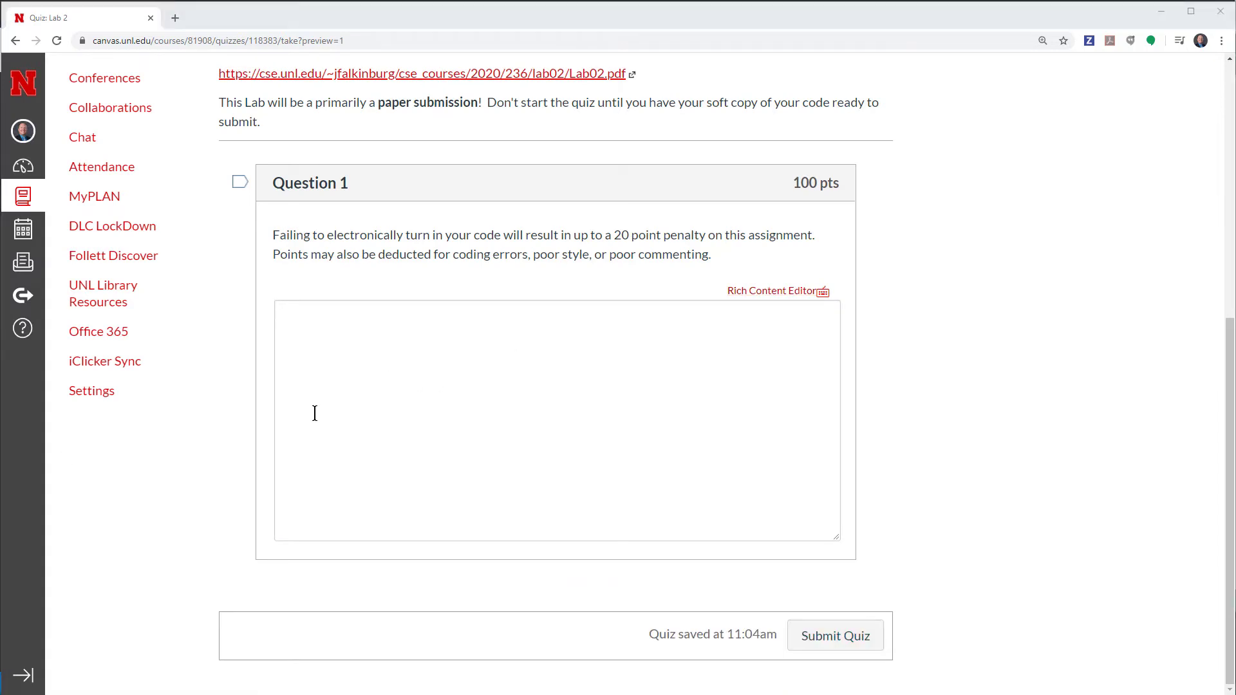
mouse_move(443, 386)
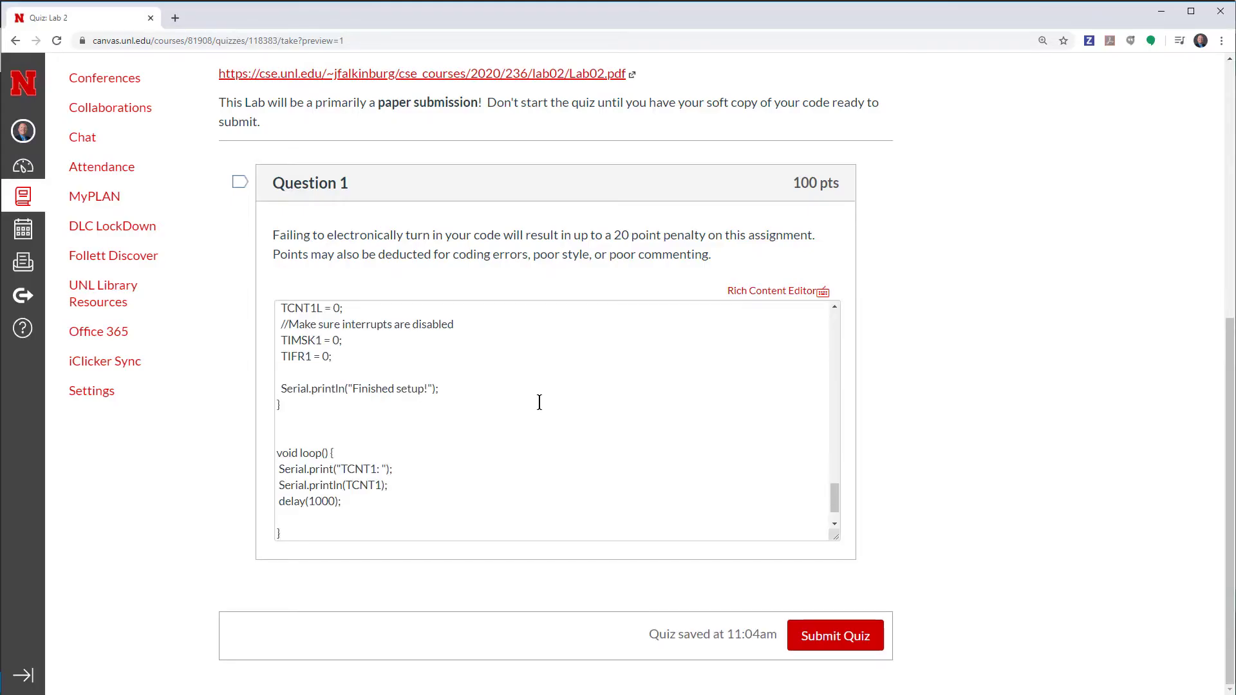
Return the raw-HTML-pasted sketch to the Rich Content Editor view as monospaced code.
click(771, 290)
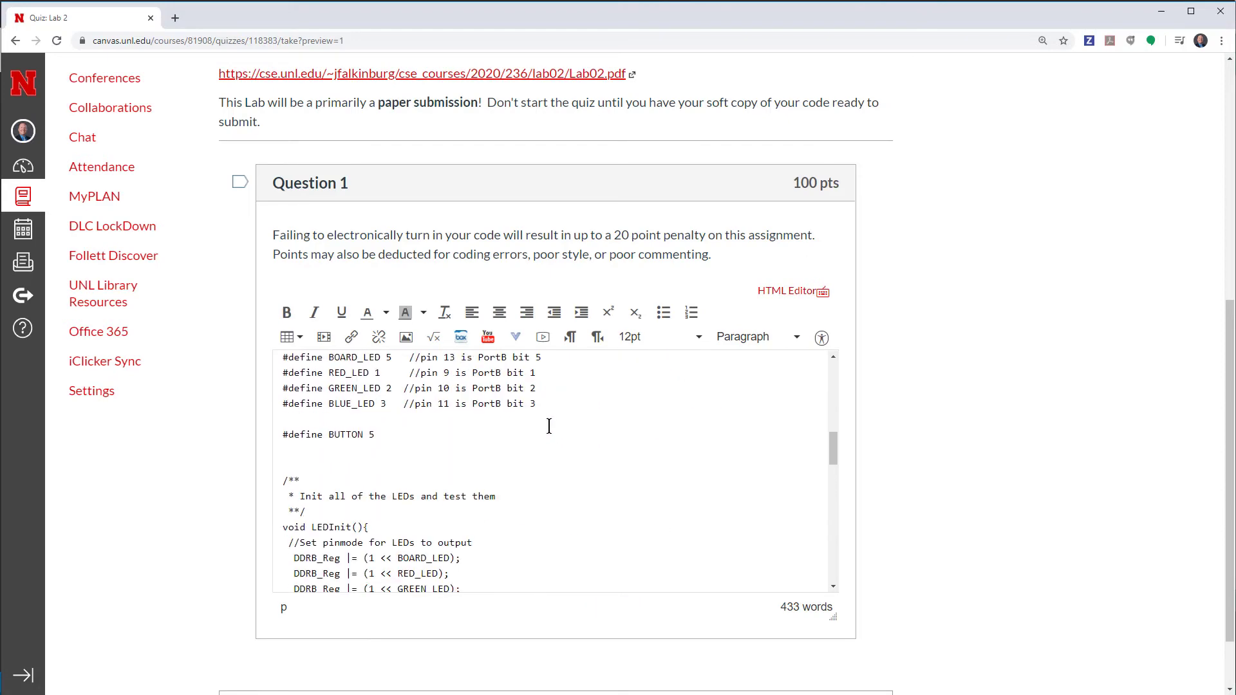
Retype the first include line as #include <Arduino.h> in the preformatted code answer.
scroll(down, 3)
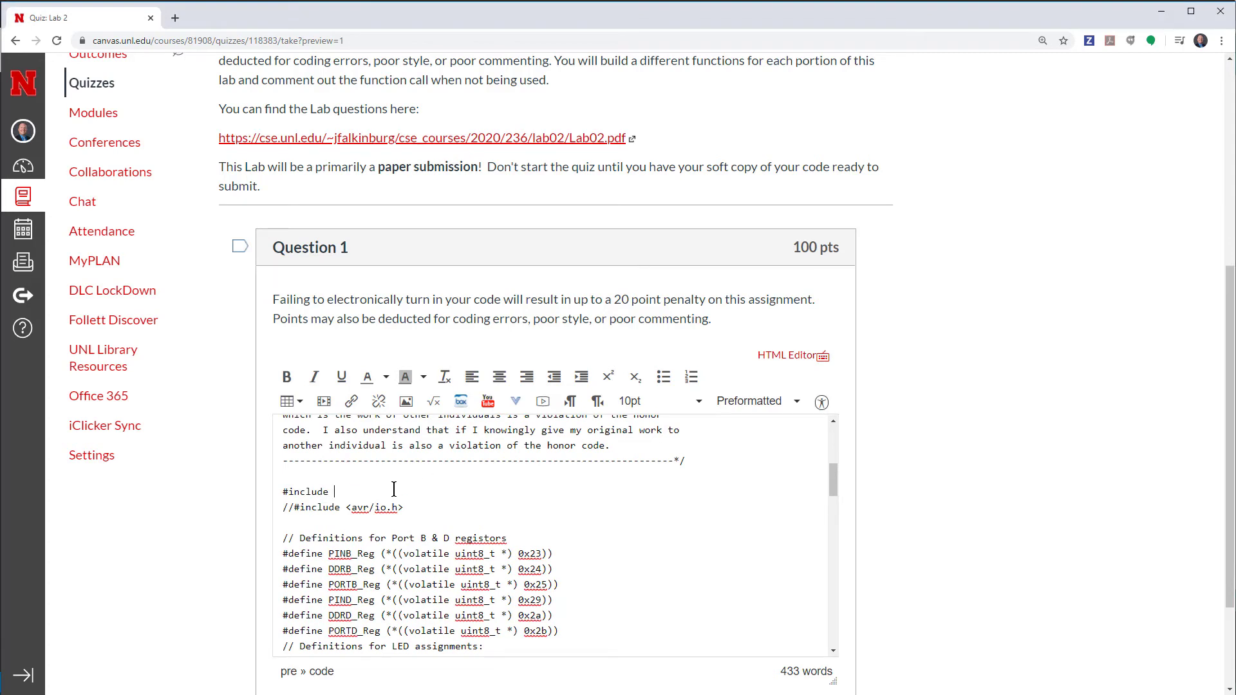
text(<>)
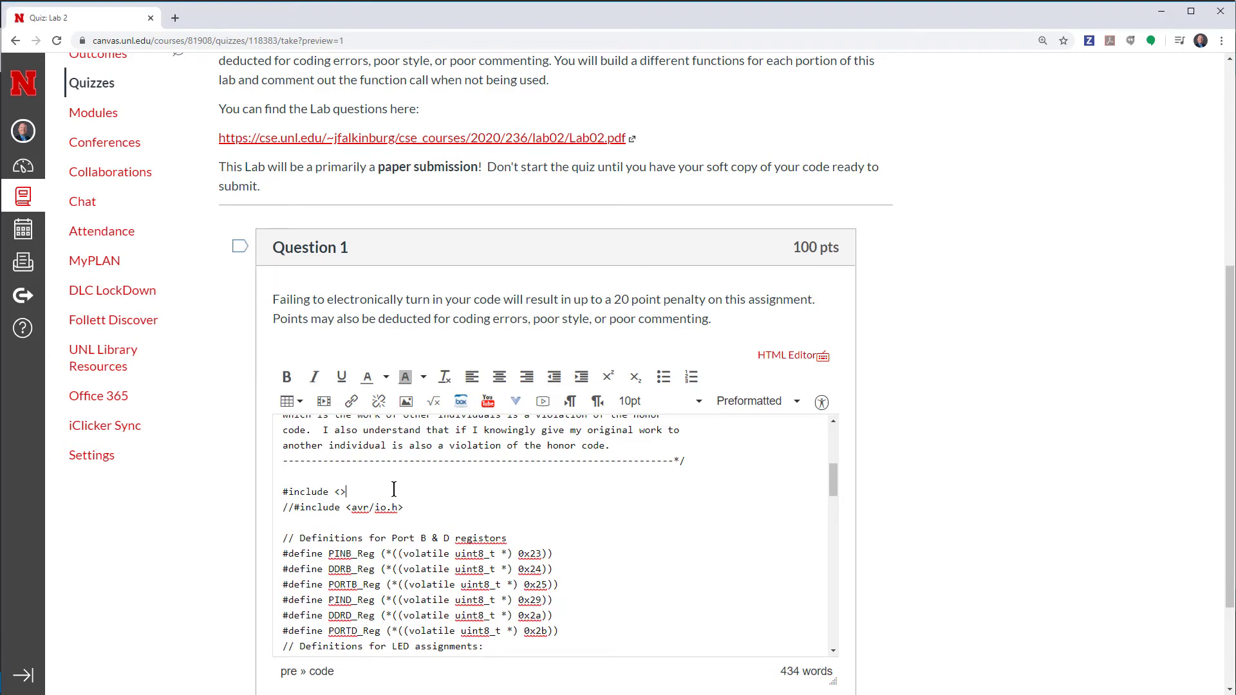
text(Arduino.h)
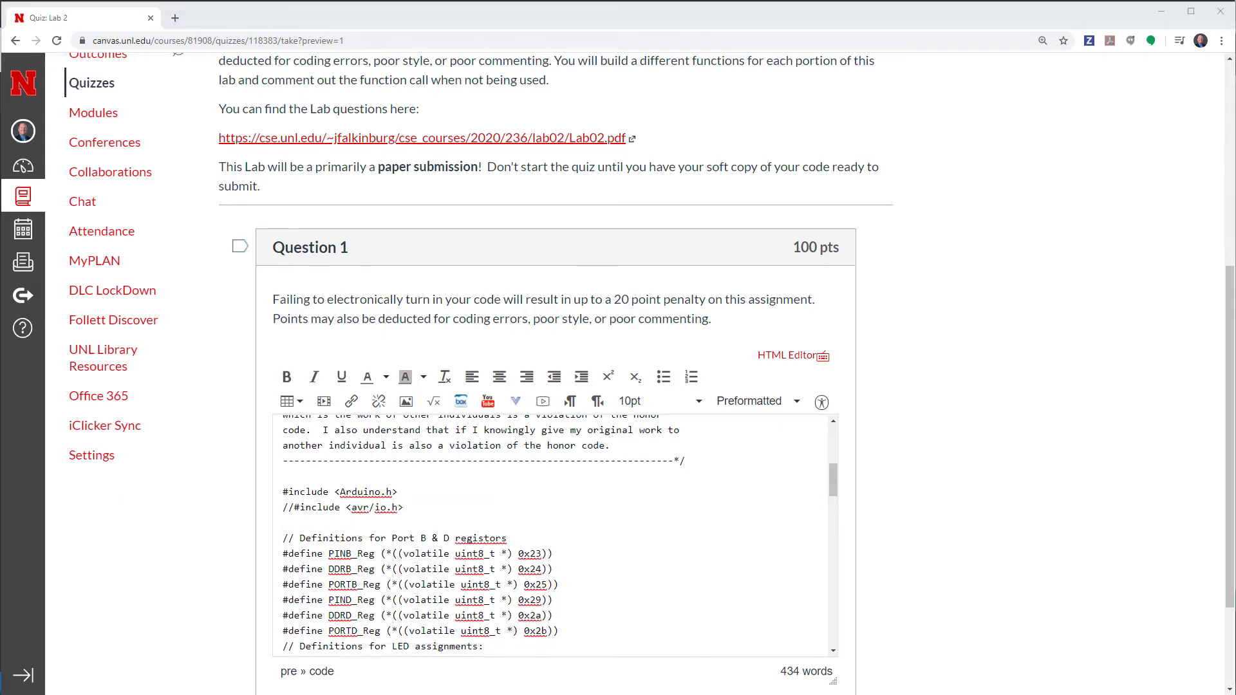
scroll(down, 3)
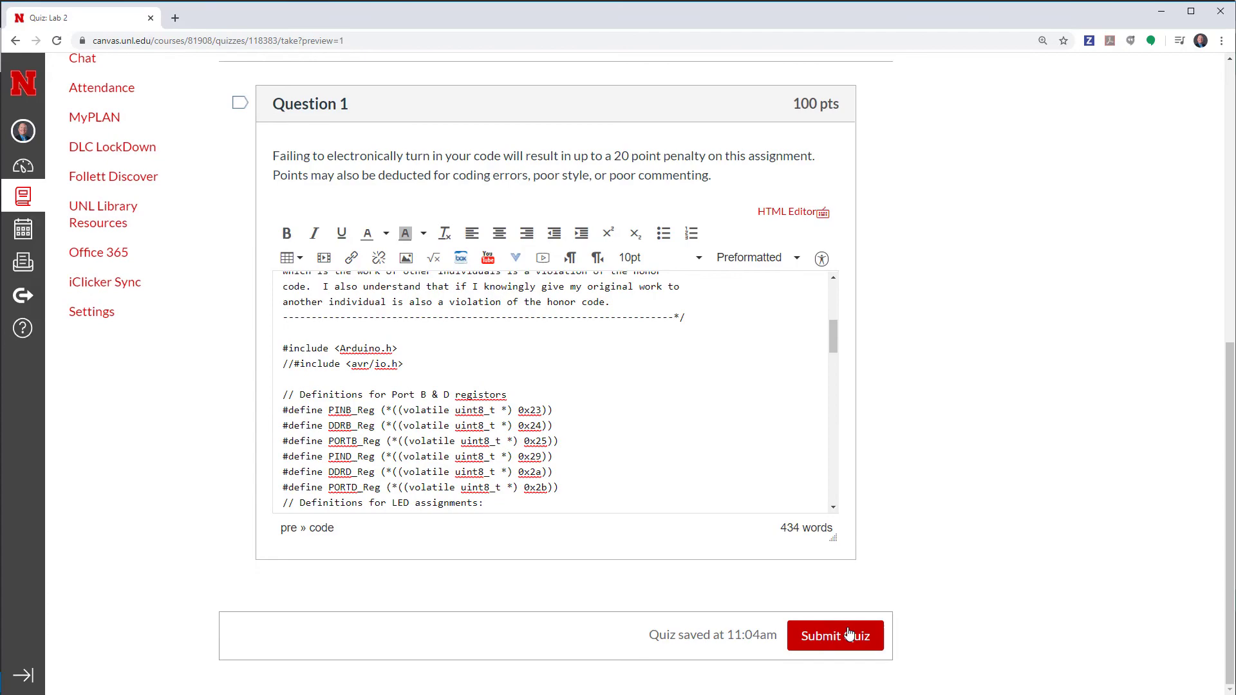
Submit the quiz with the corrected Arduino.h code answer and review the results.
click(834, 636)
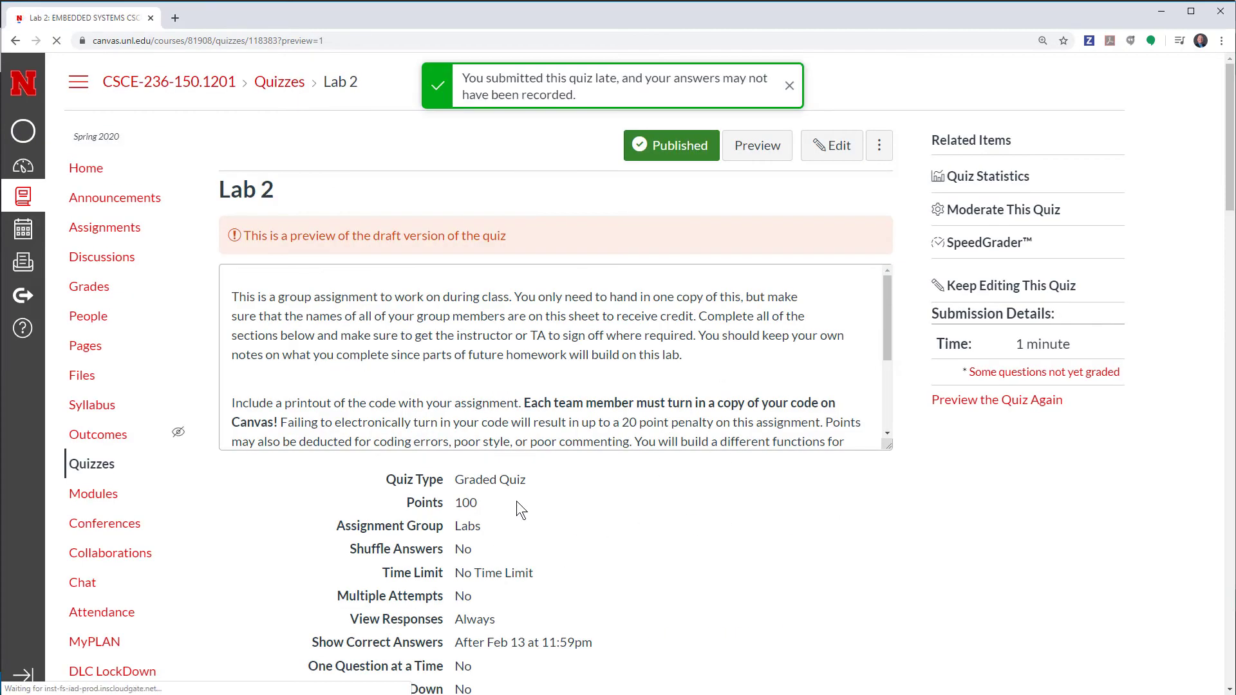
scroll(down, 3)
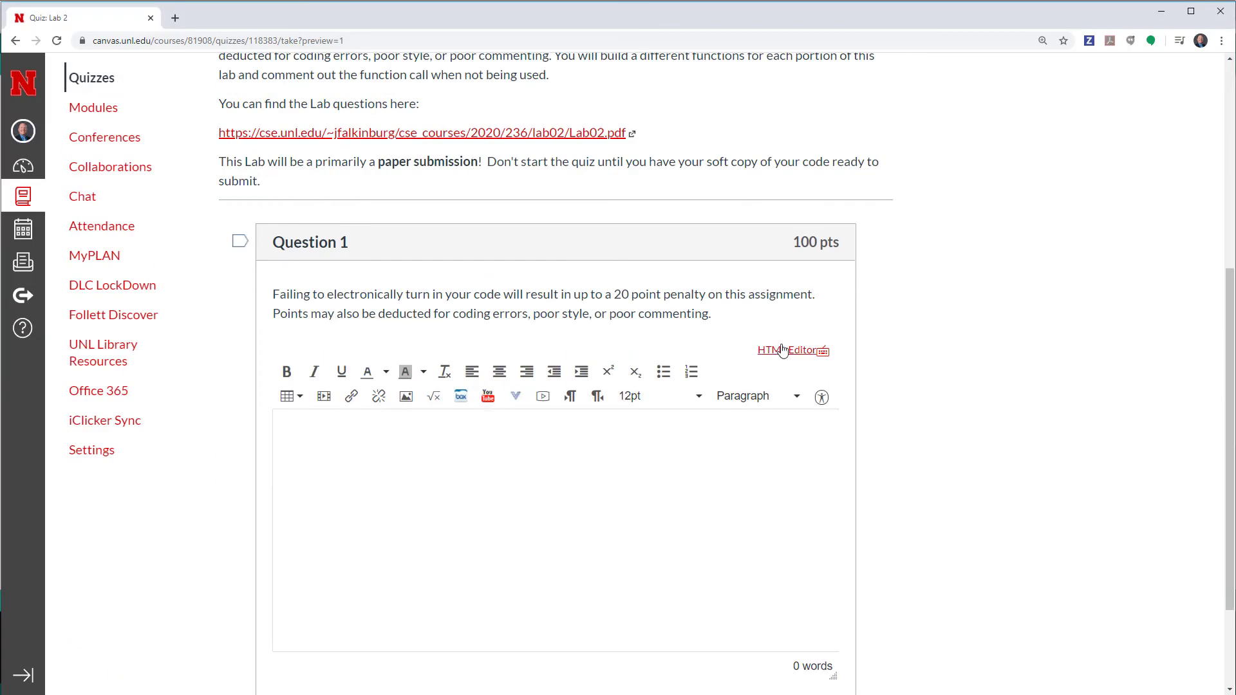
Paste the Arduino sketch into the answer's raw HTML and return to the rich-content view.
click(792, 350)
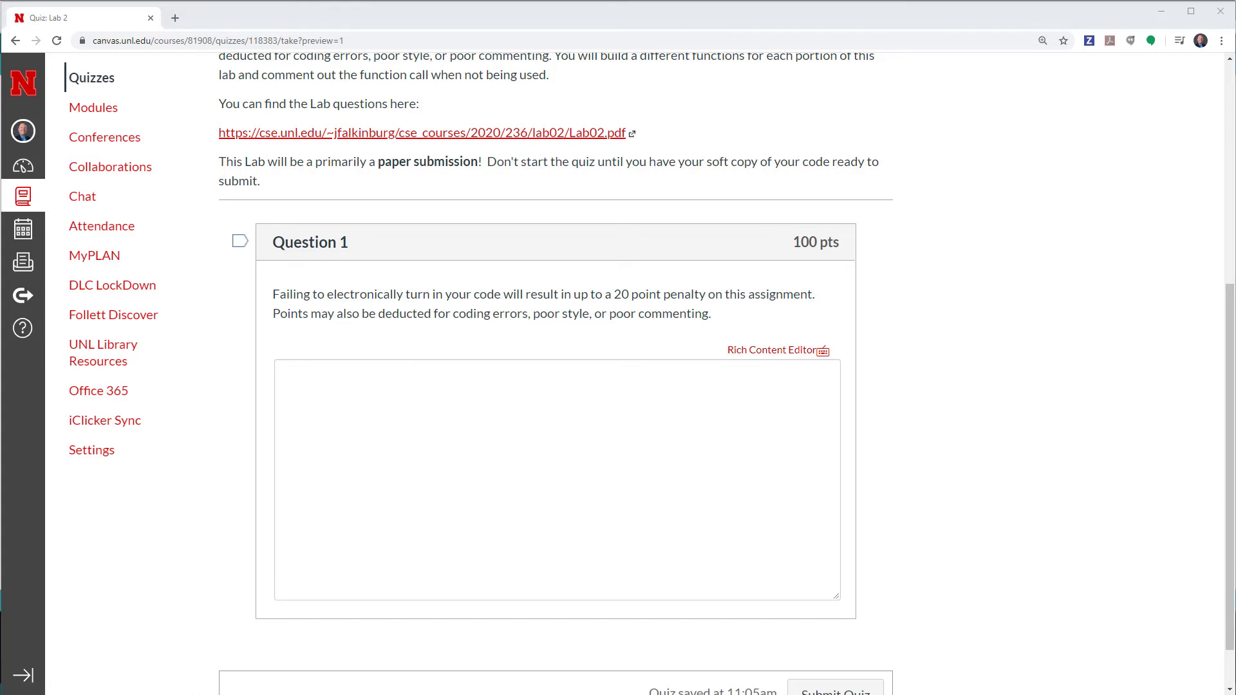
click(331, 383)
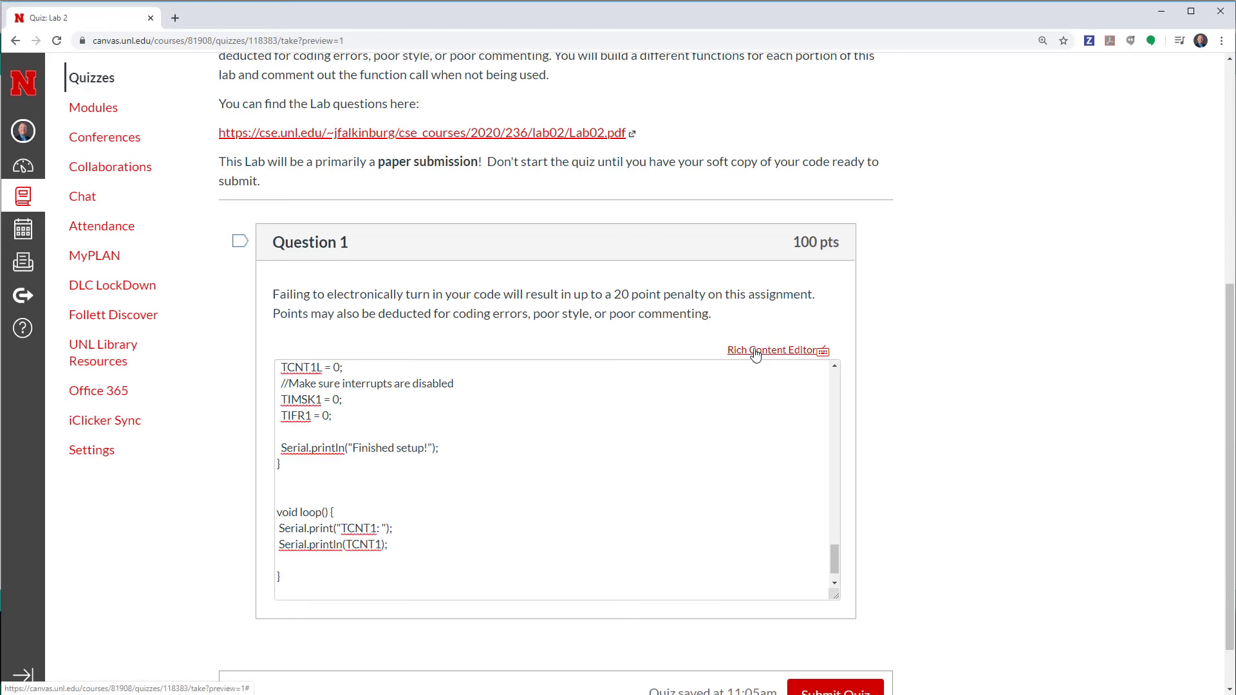
click(772, 350)
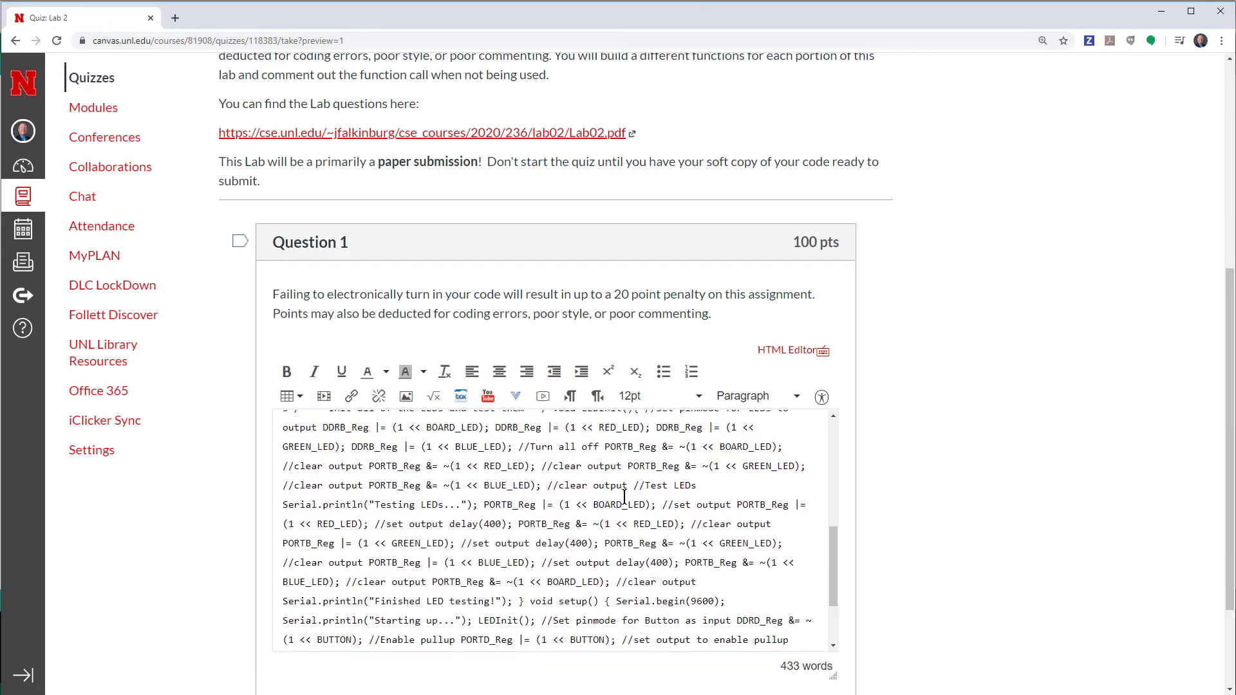
Scroll through the collapsed, run-together unformatted code in the answer box.
scroll(down, 3)
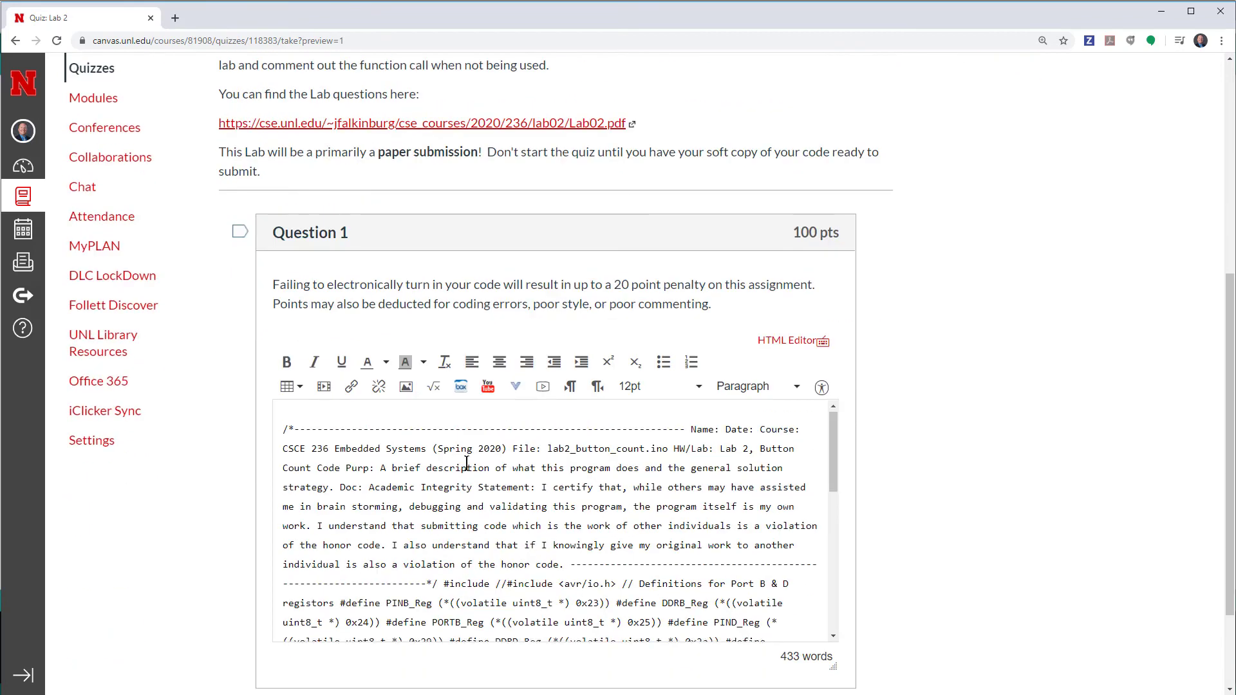
scroll(down, 3)
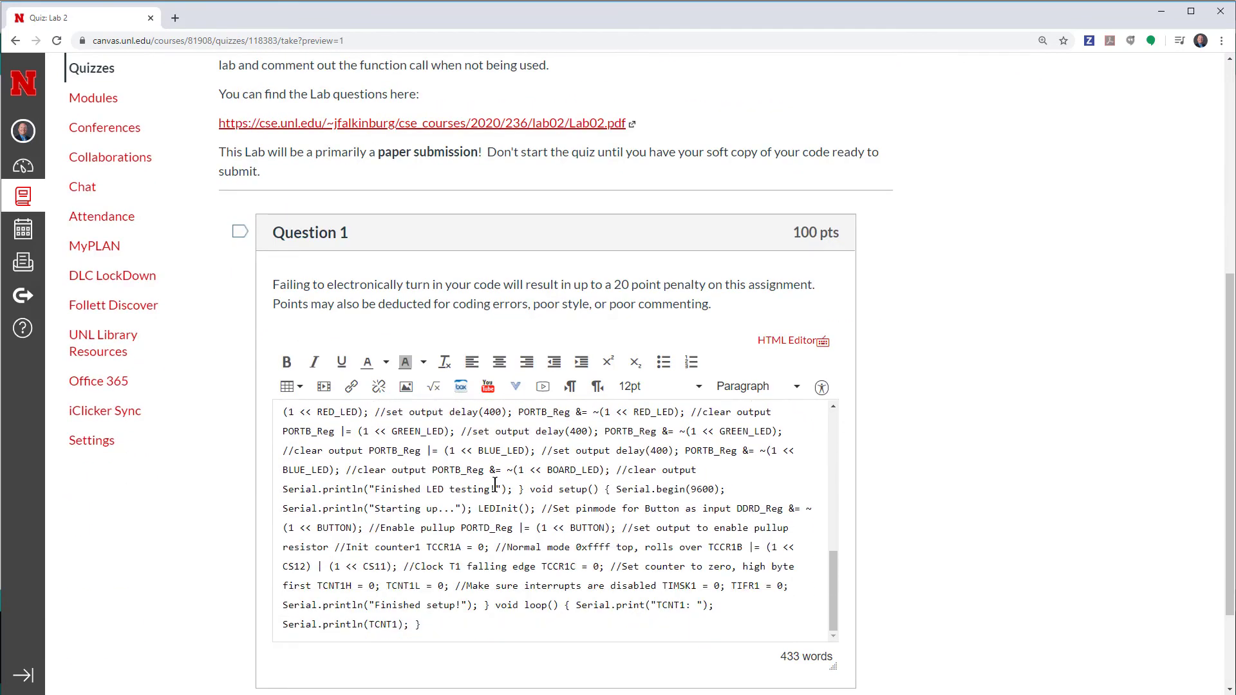
scroll(down, 3)
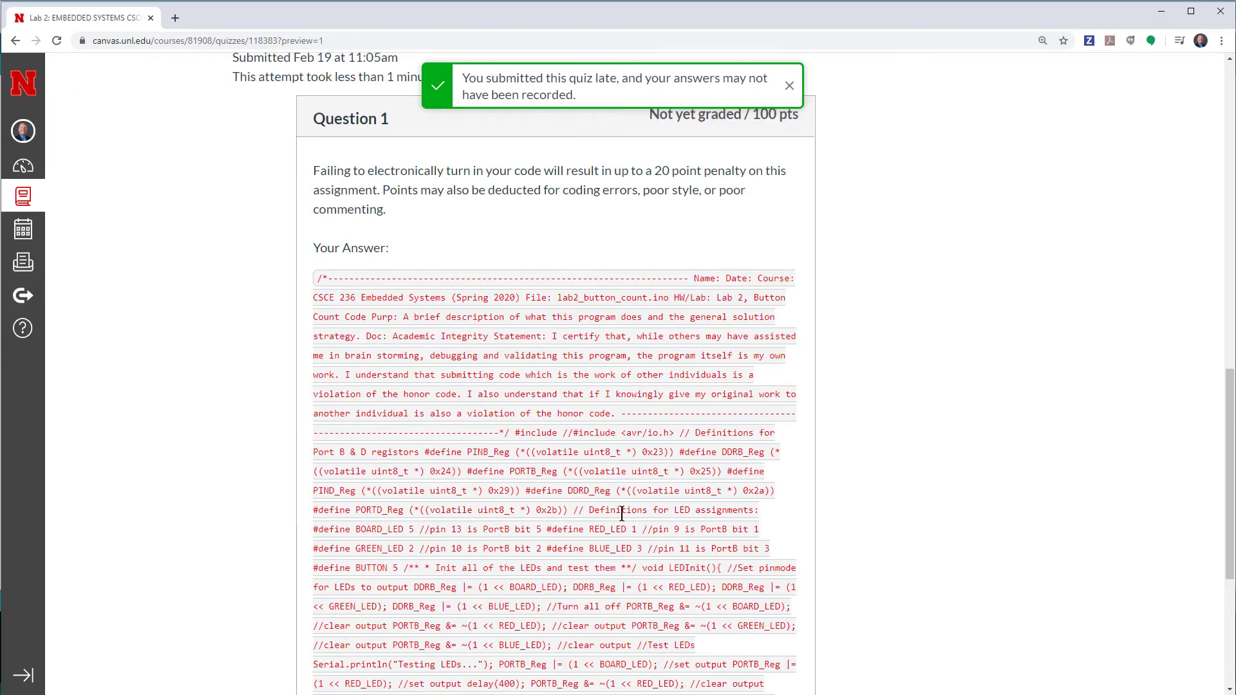
Review how the collapsed code answer was recorded on the results page.
scroll(down, 3)
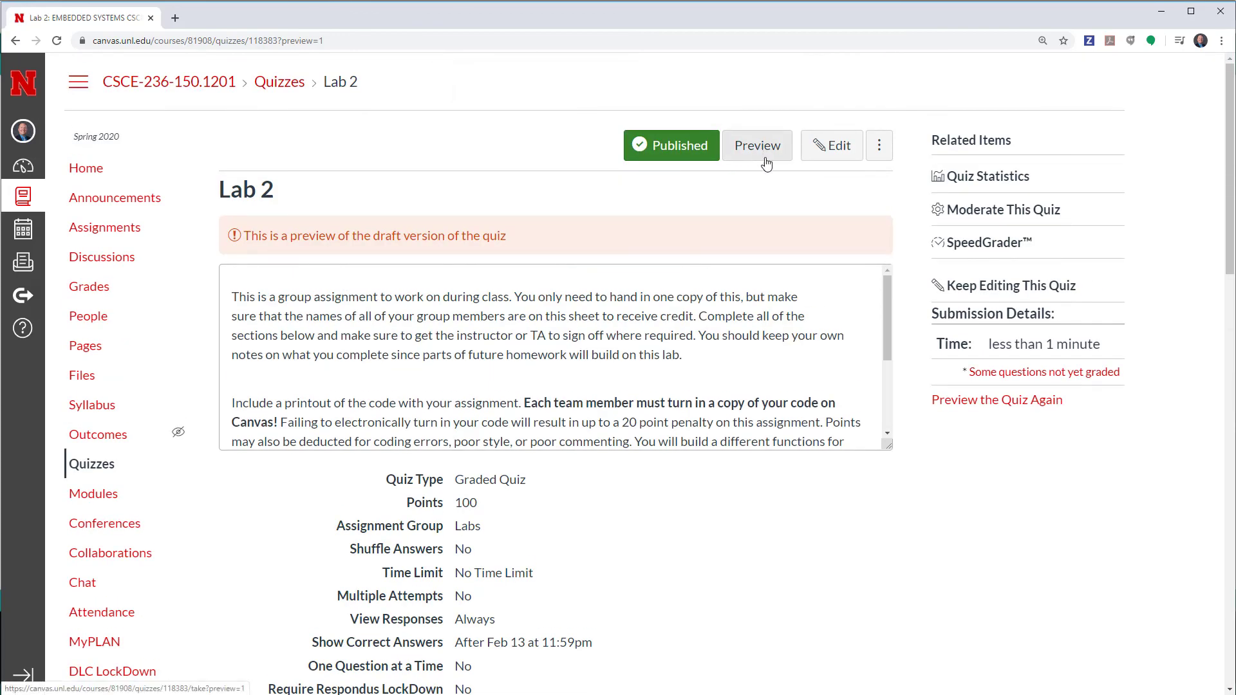
Start a new Lab 2 preview attempt and toggle the empty answer between HTML and rich-content views.
click(755, 145)
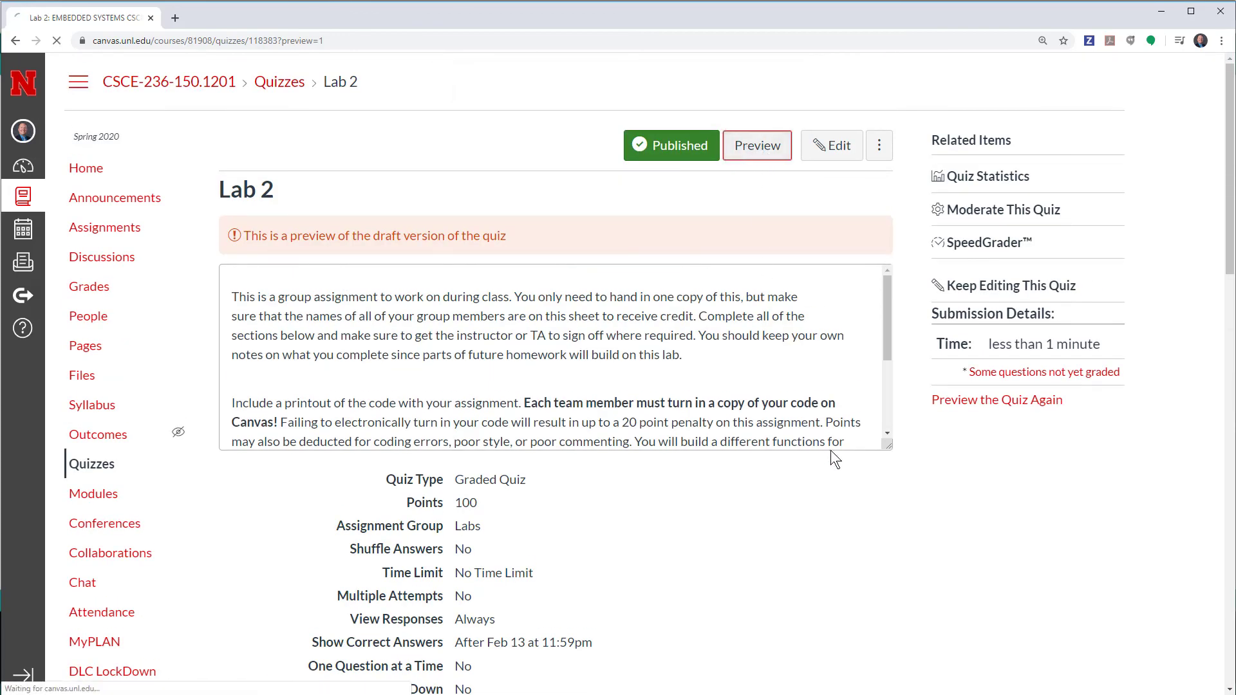
click(756, 145)
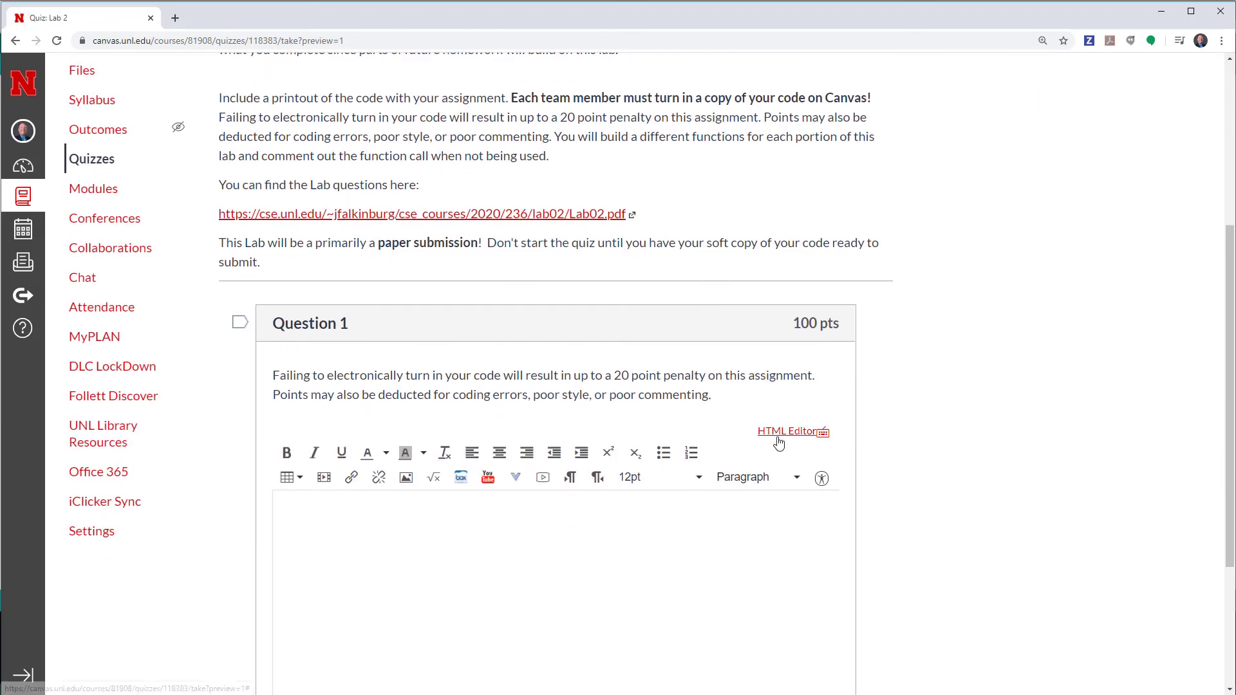
click(788, 431)
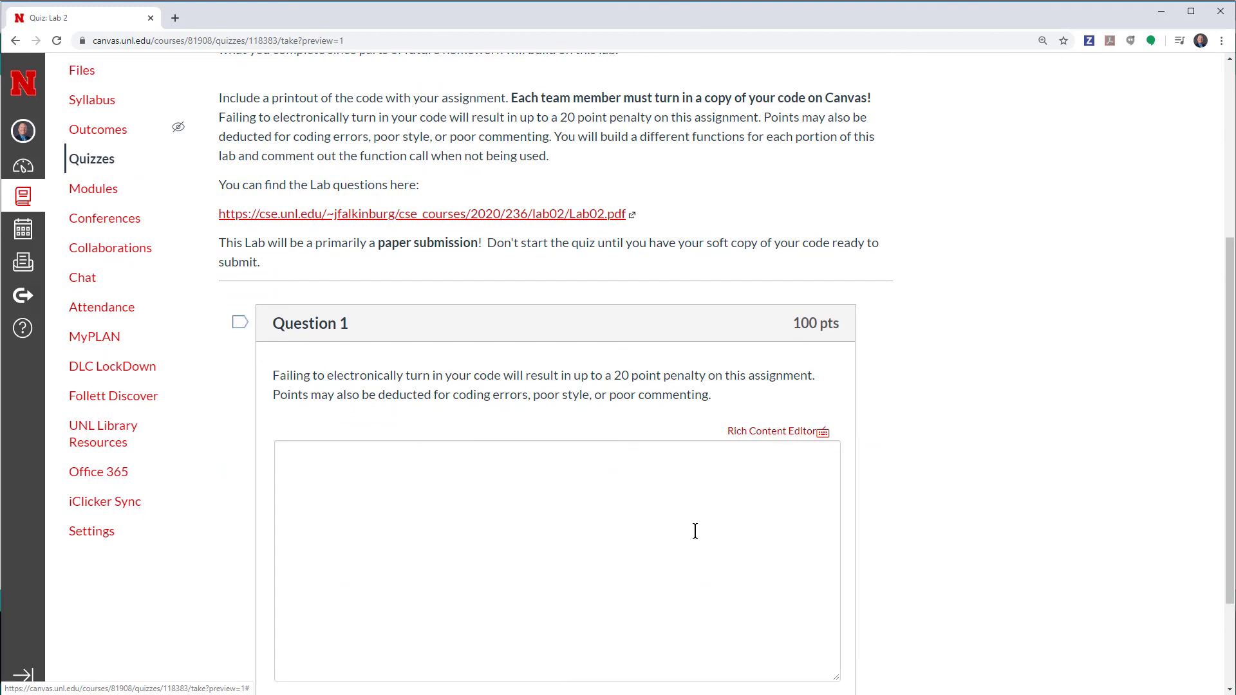
click(773, 431)
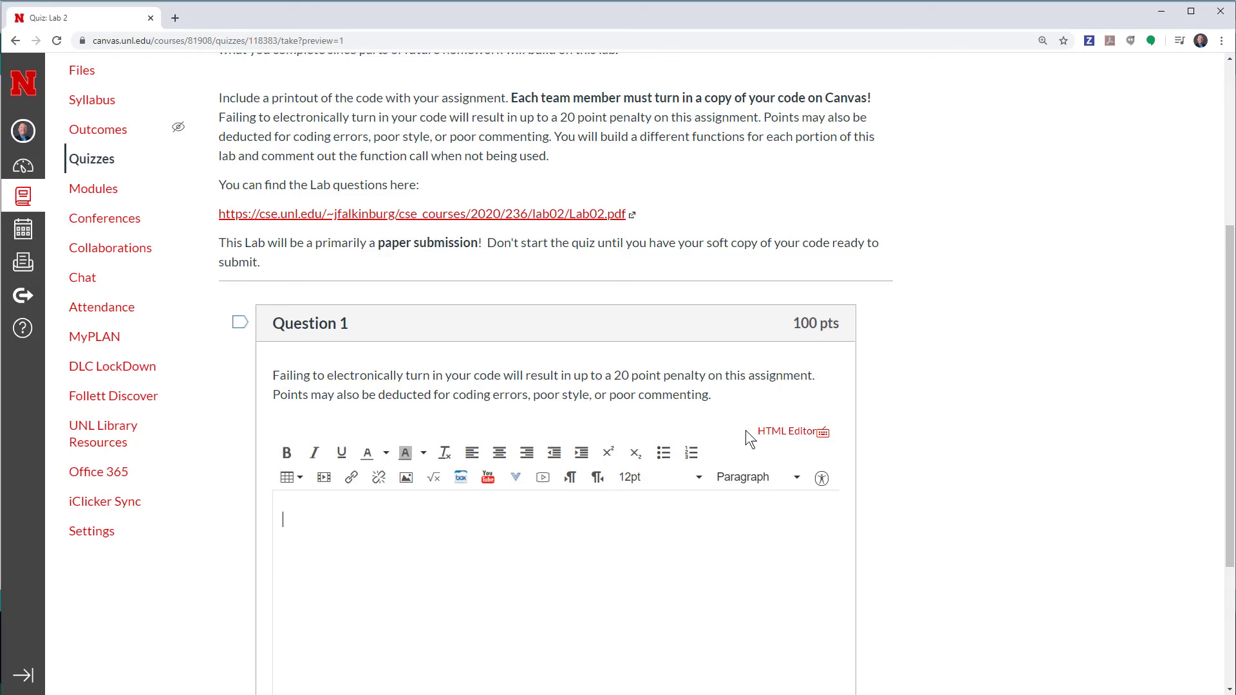
mouse_move(406, 477)
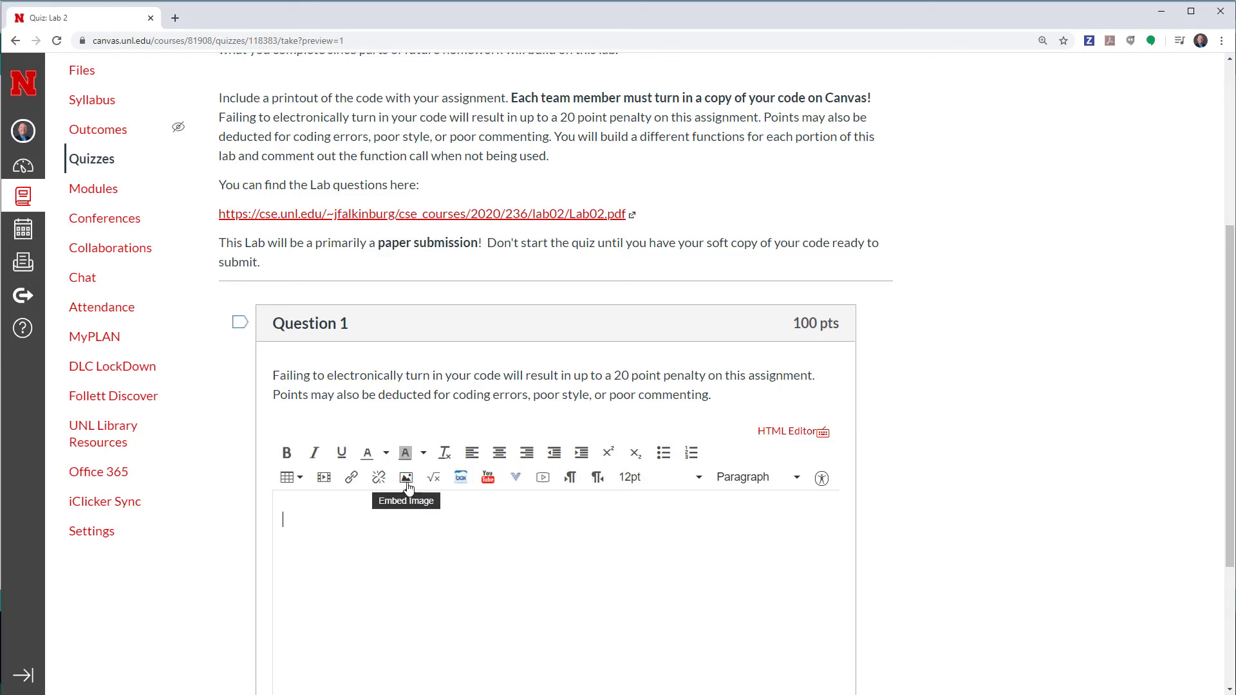
Scroll down past the empty Question 1 answer toward Submit Quiz.
scroll(down, 3)
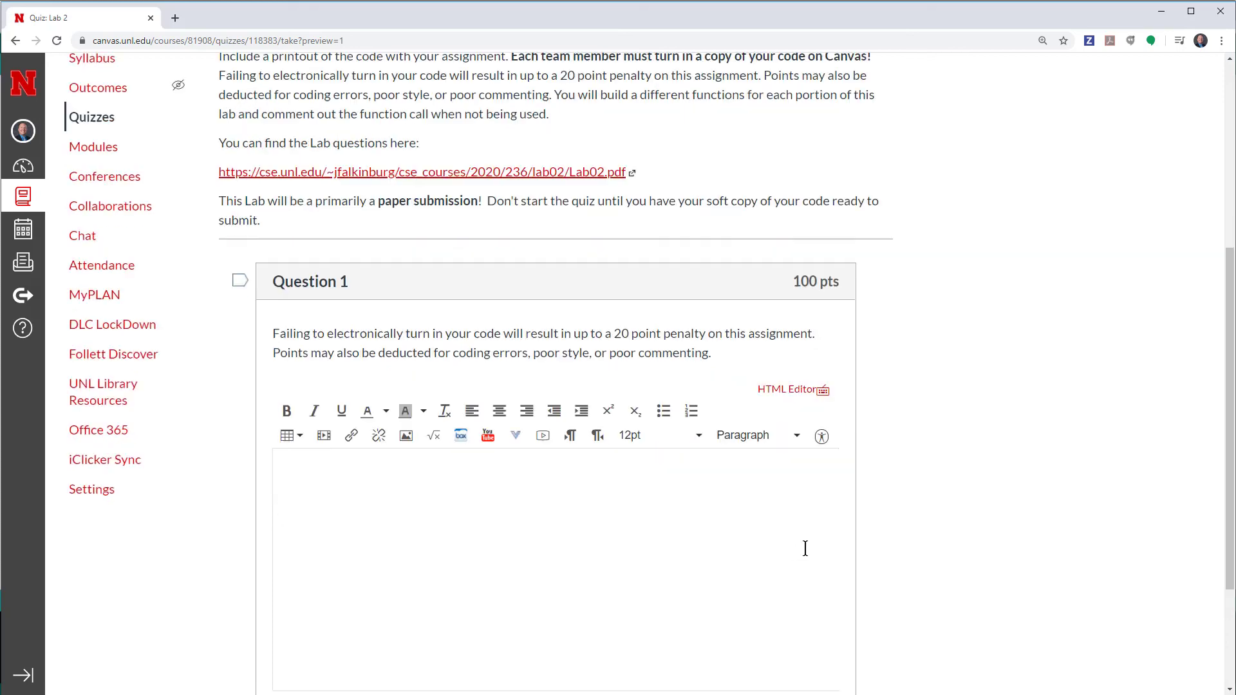
scroll(down, 3)
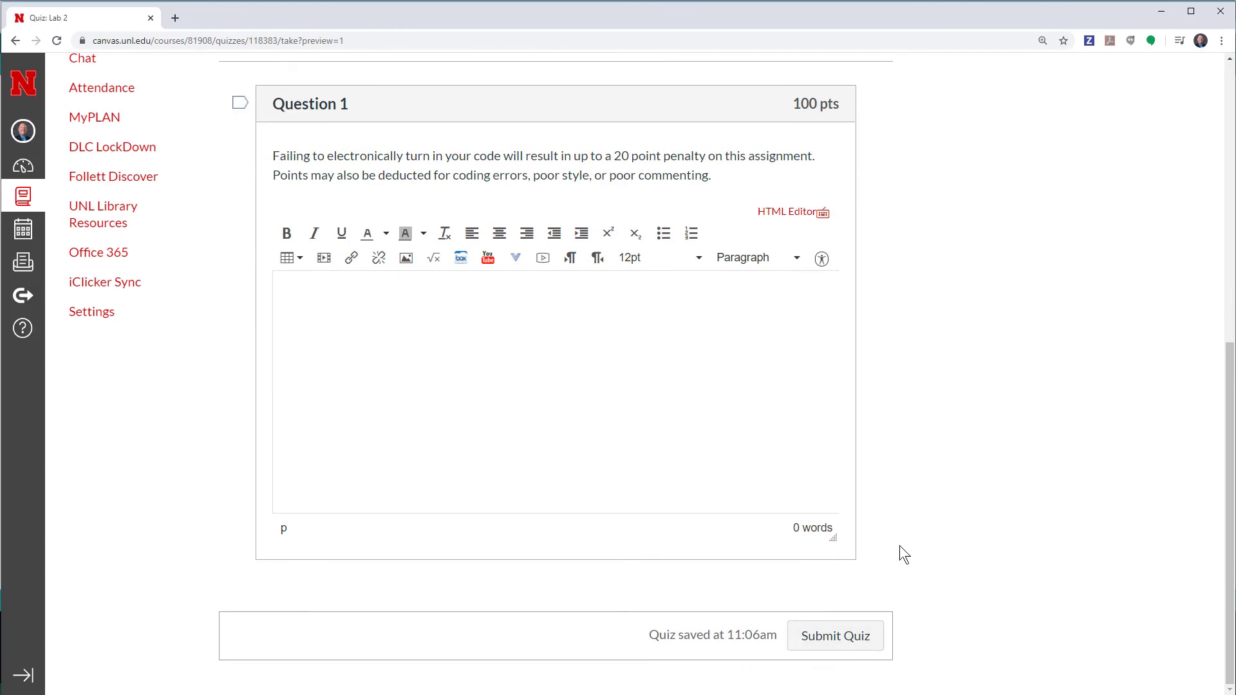